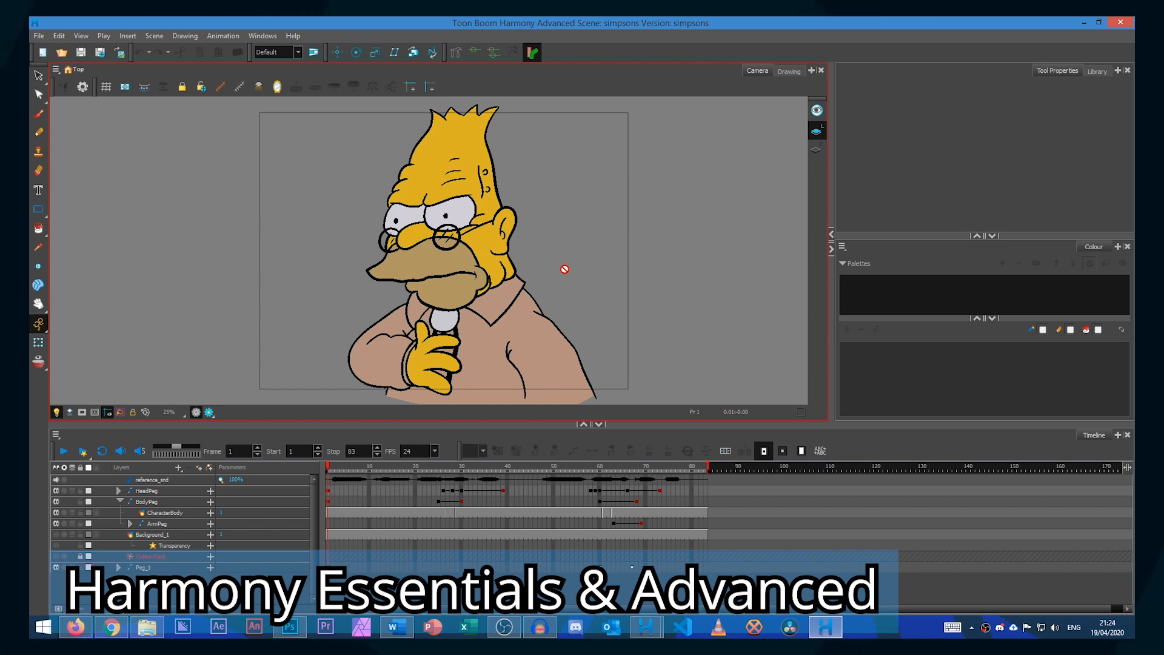
Export all frames as transparent PNG images with the final- prefix via File > Export > Images.
{"action": "left_click", "coordinate": [38, 35]}
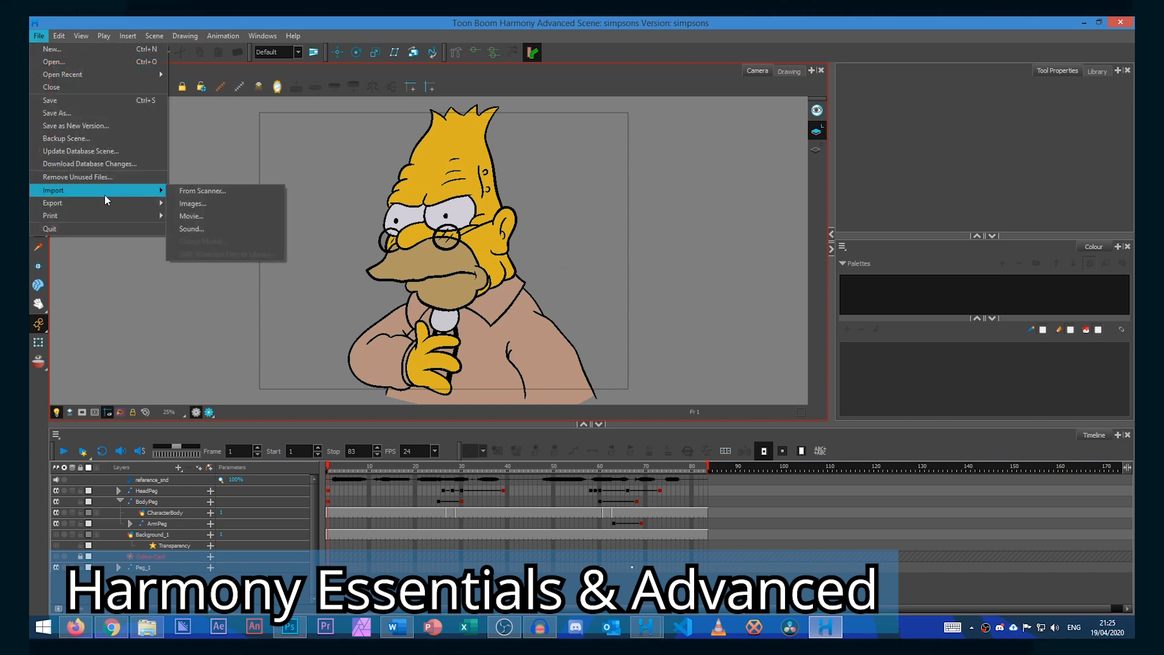
{"action": "left_click", "coordinate": [52, 202]}
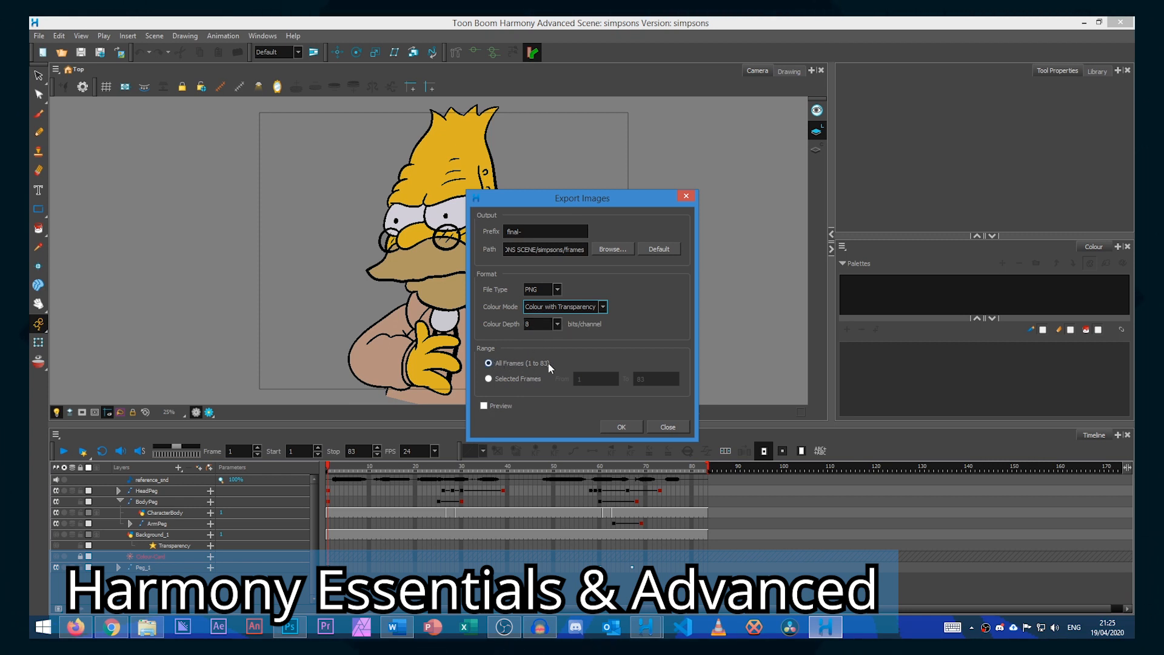
{"action": "mouse_move", "coordinate": [565, 392]}
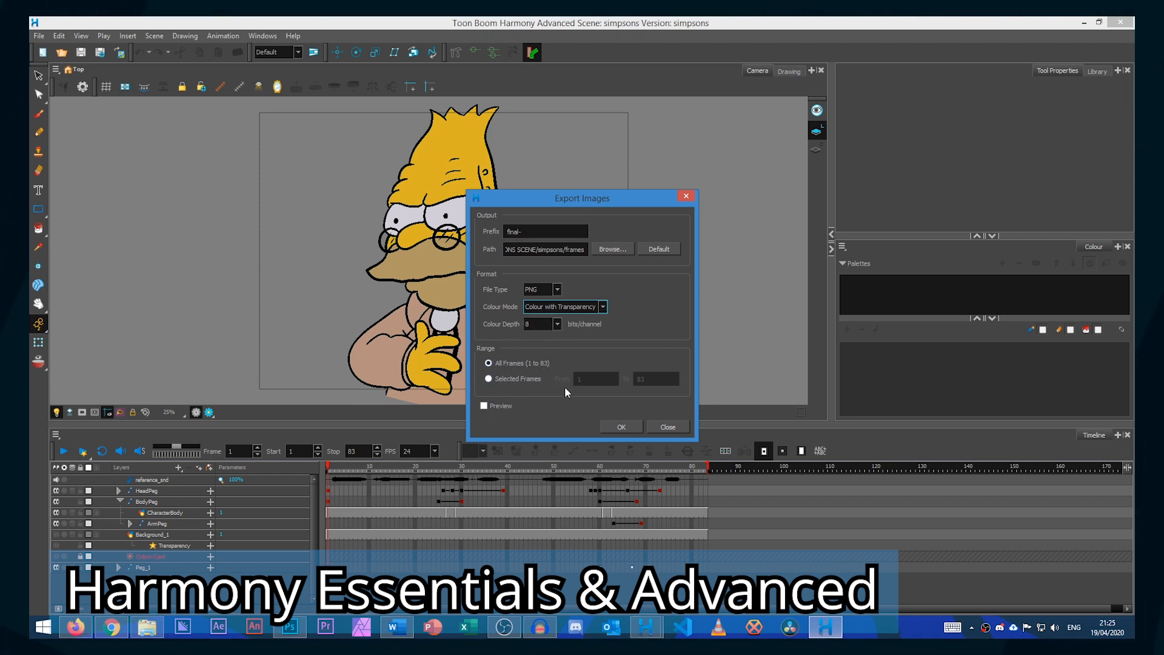
{"action": "left_click", "coordinate": [621, 426]}
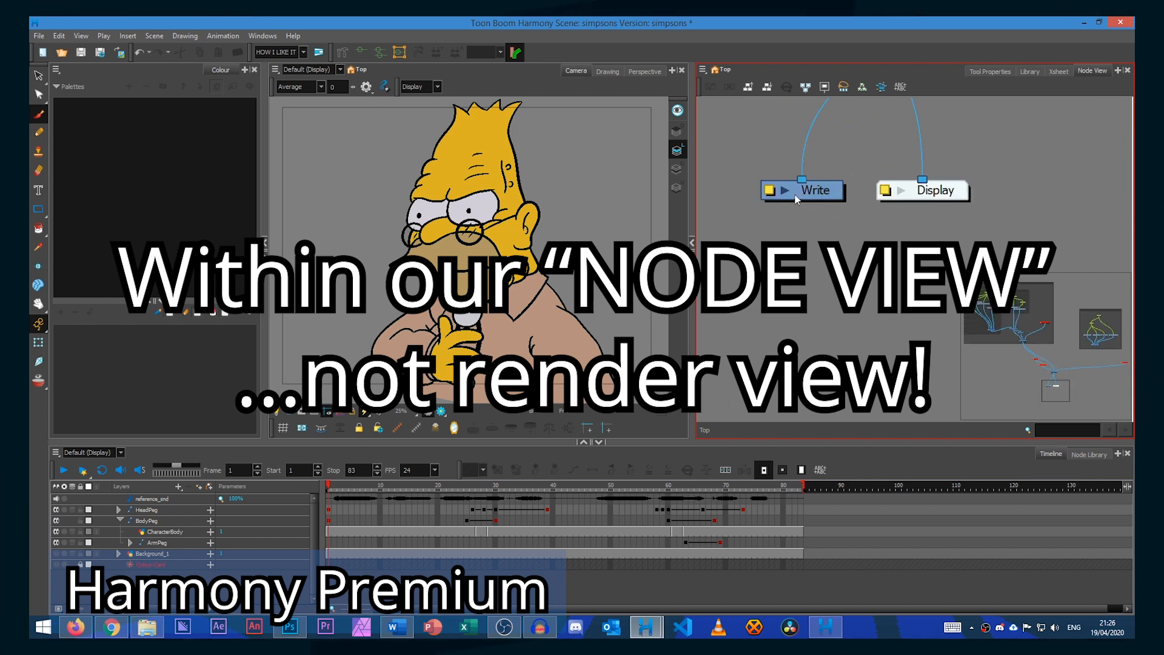
Set the Write node's Drawing Type to PNG4 in its Layer Properties.
{"action": "right_click", "coordinate": [815, 190]}
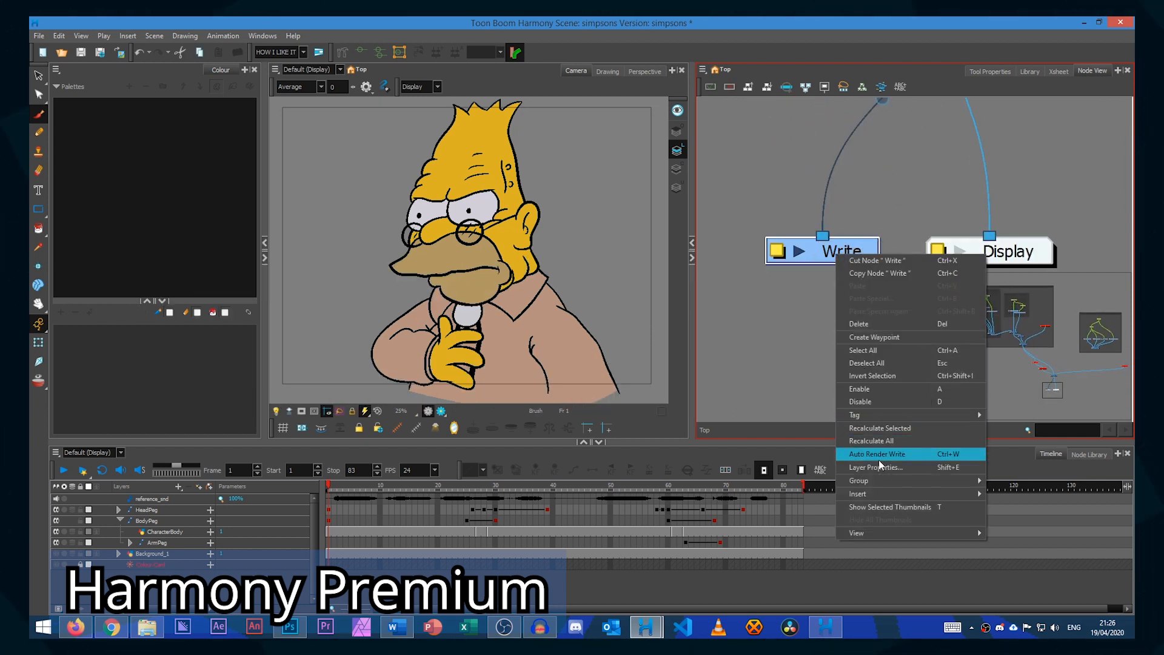
{"action": "left_click", "coordinate": [877, 466]}
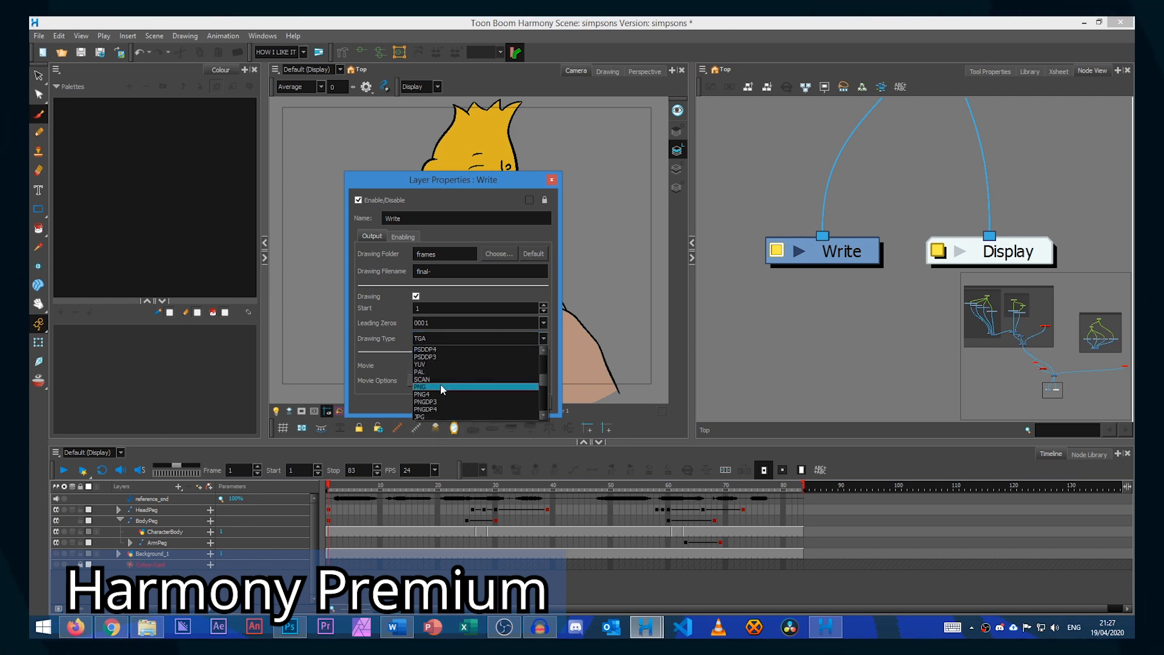
{"action": "left_click", "coordinate": [422, 393]}
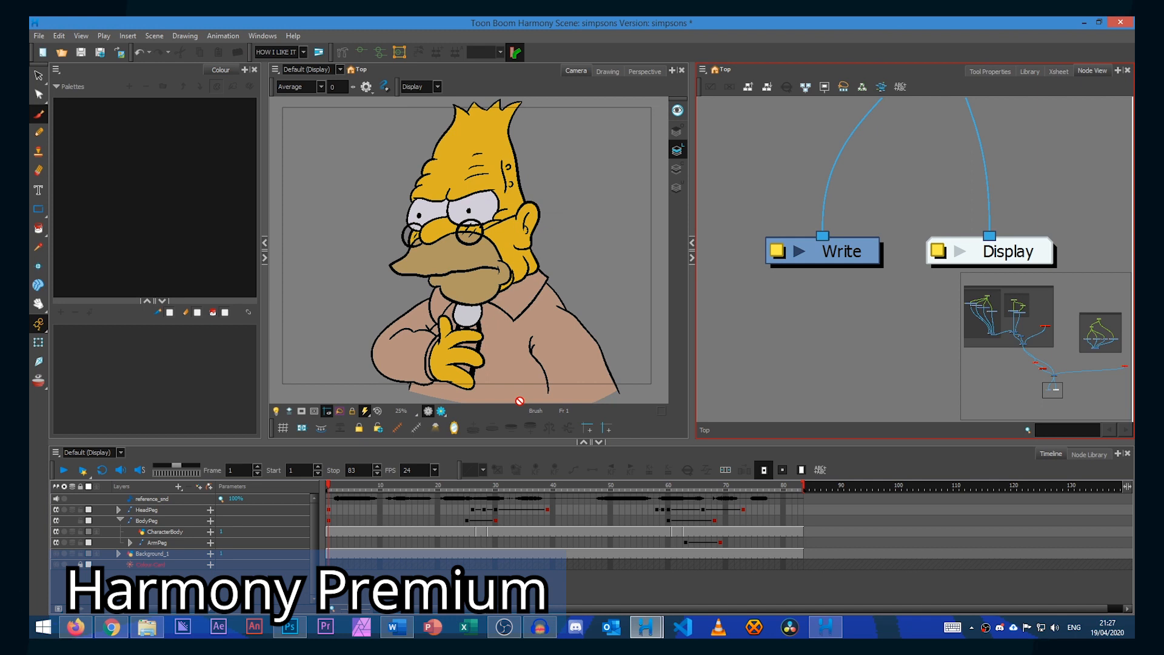
Render the Write nodes for all 83 frames via File > Export > Render Write Nodes.
{"action": "left_click", "coordinate": [37, 36]}
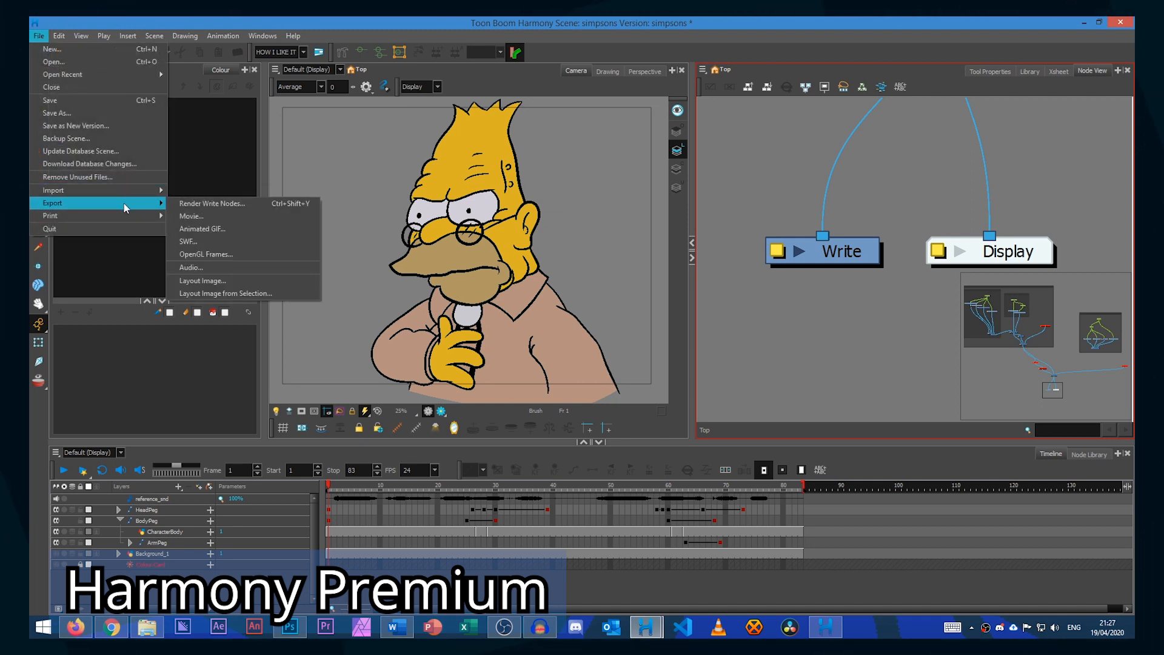
{"action": "left_click", "coordinate": [211, 203]}
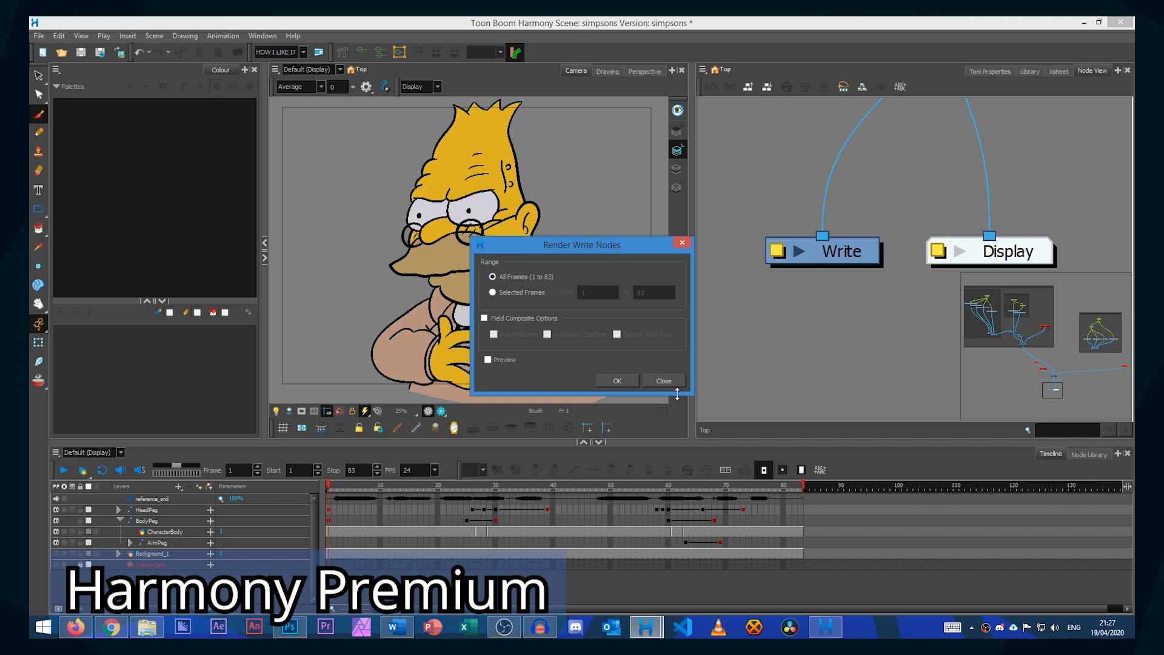
{"action": "left_click", "coordinate": [616, 380]}
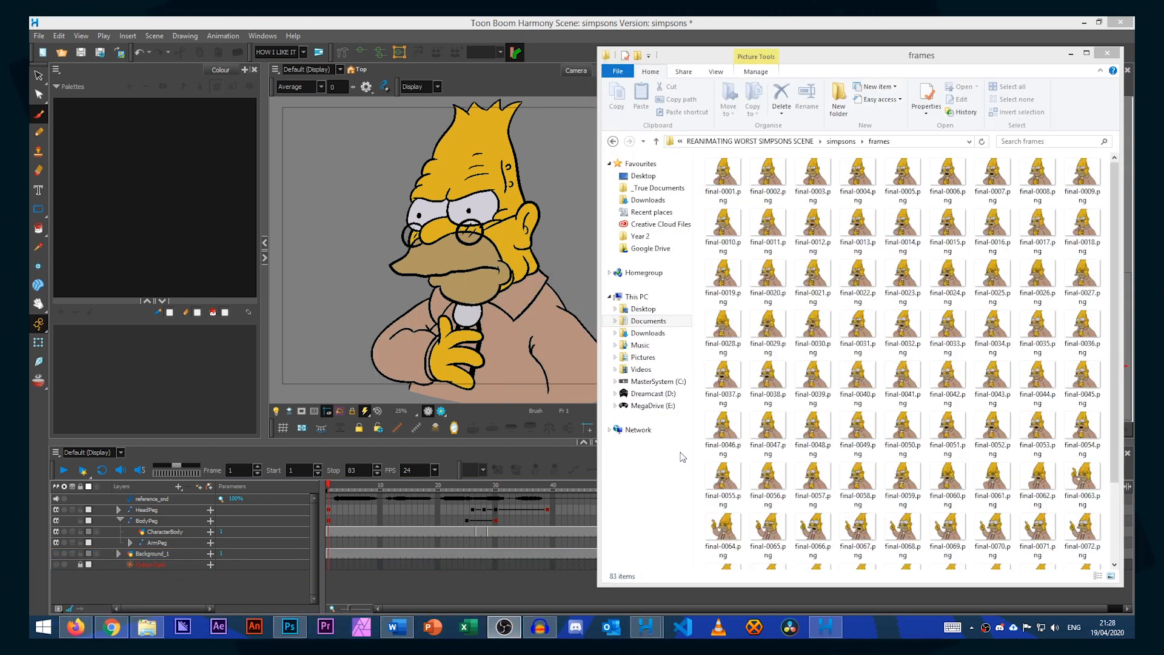
Return to the simpsons frames folder listing the 83 final- PNG frames.
{"action": "left_click", "coordinate": [767, 479]}
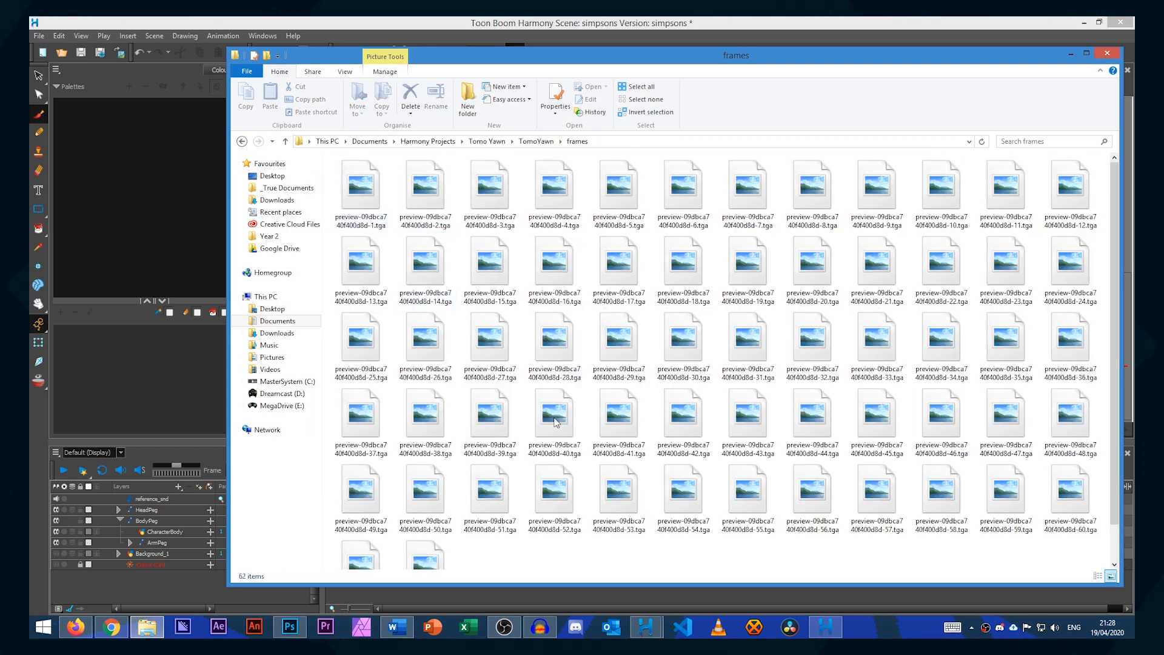
{"action": "left_click", "coordinate": [490, 339]}
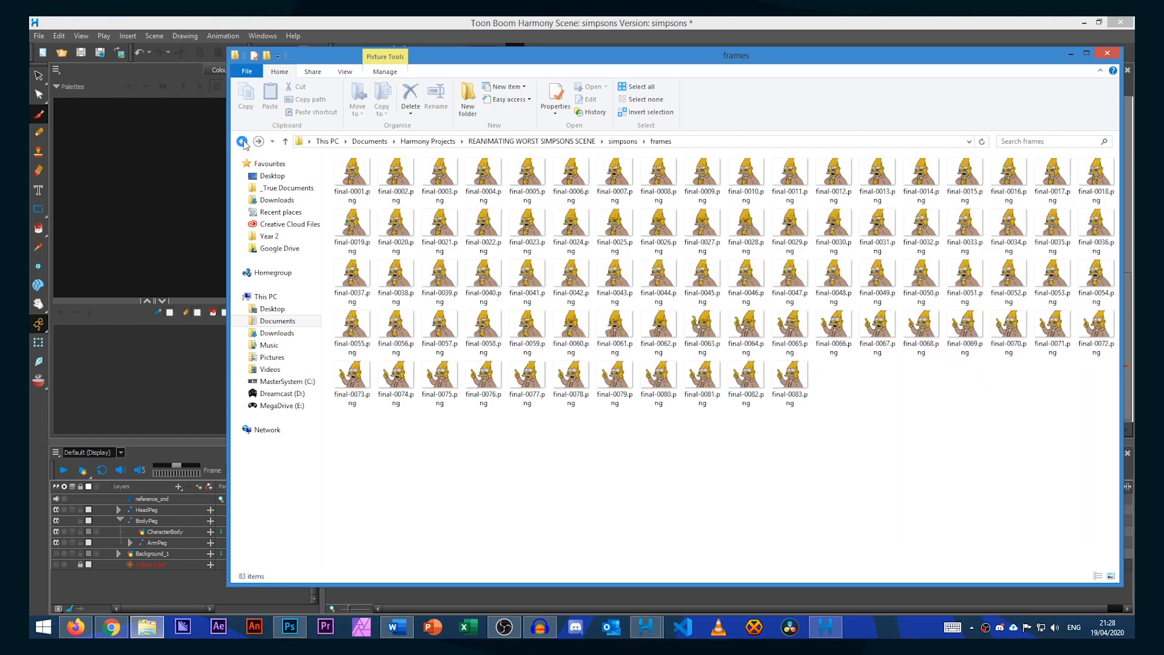
Import final-0001.png onward as a 24 fps image sequence in Photoshop.
{"action": "left_click", "coordinate": [289, 627]}
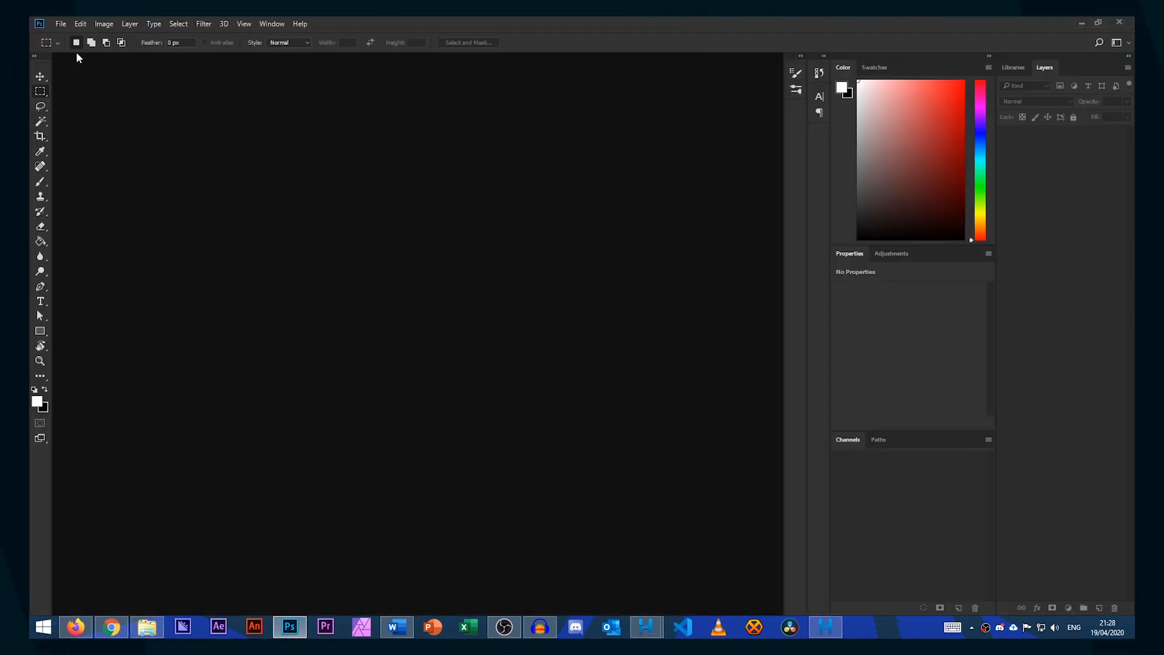
{"action": "left_click", "coordinate": [60, 24]}
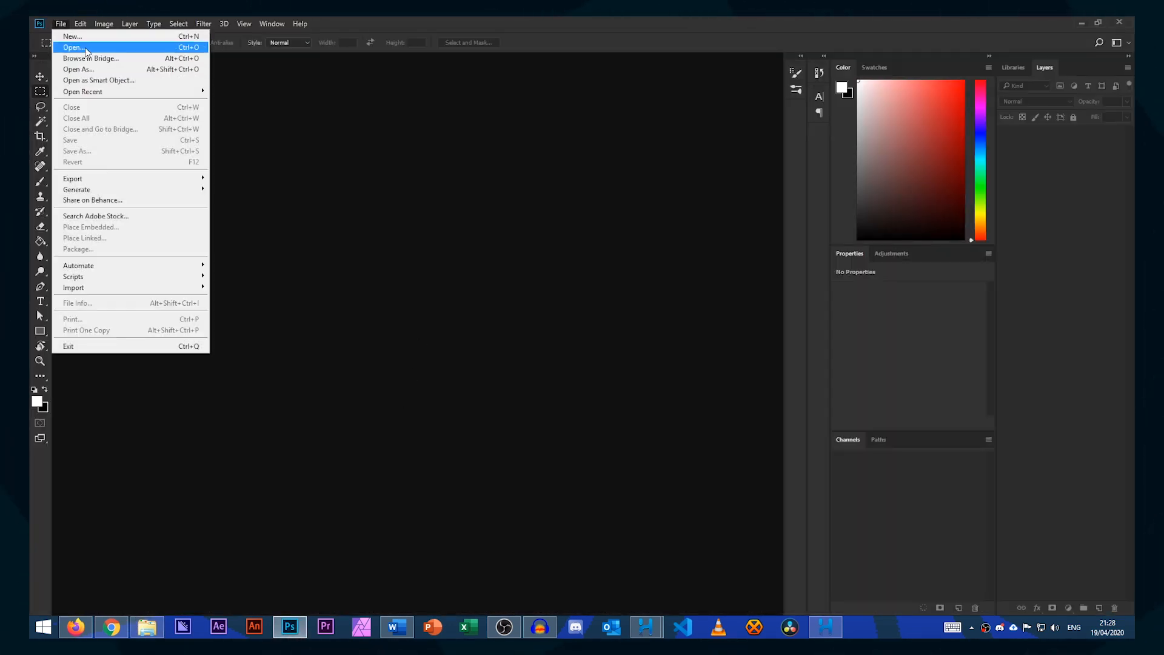
{"action": "left_click", "coordinate": [73, 47]}
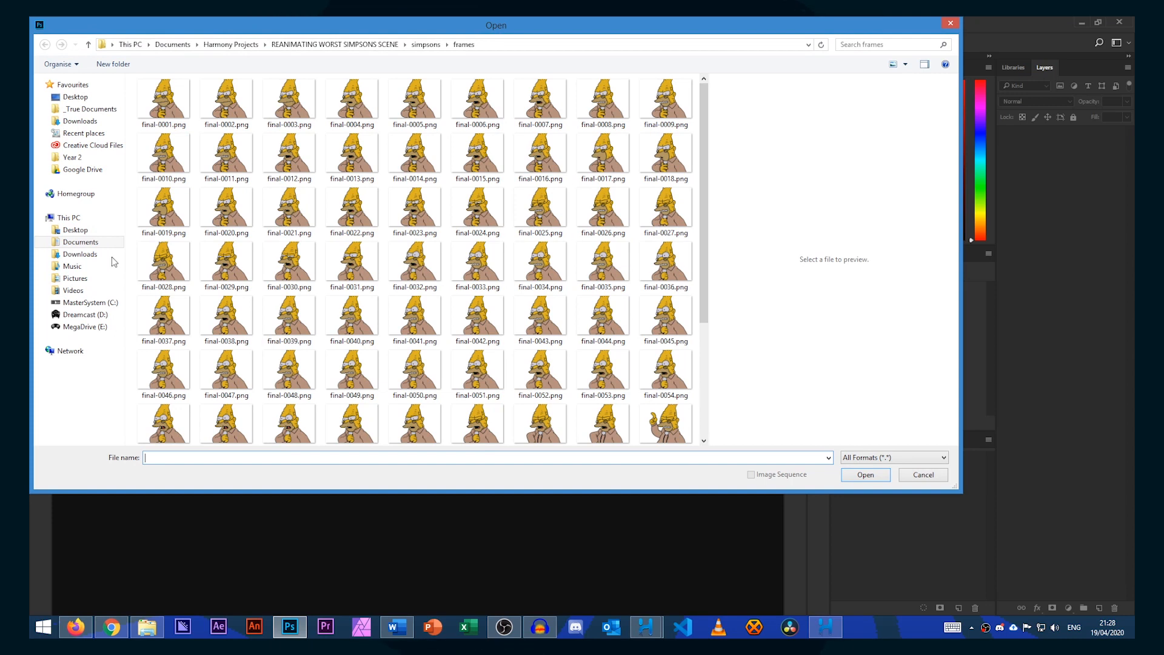
{"action": "left_click", "coordinate": [163, 98]}
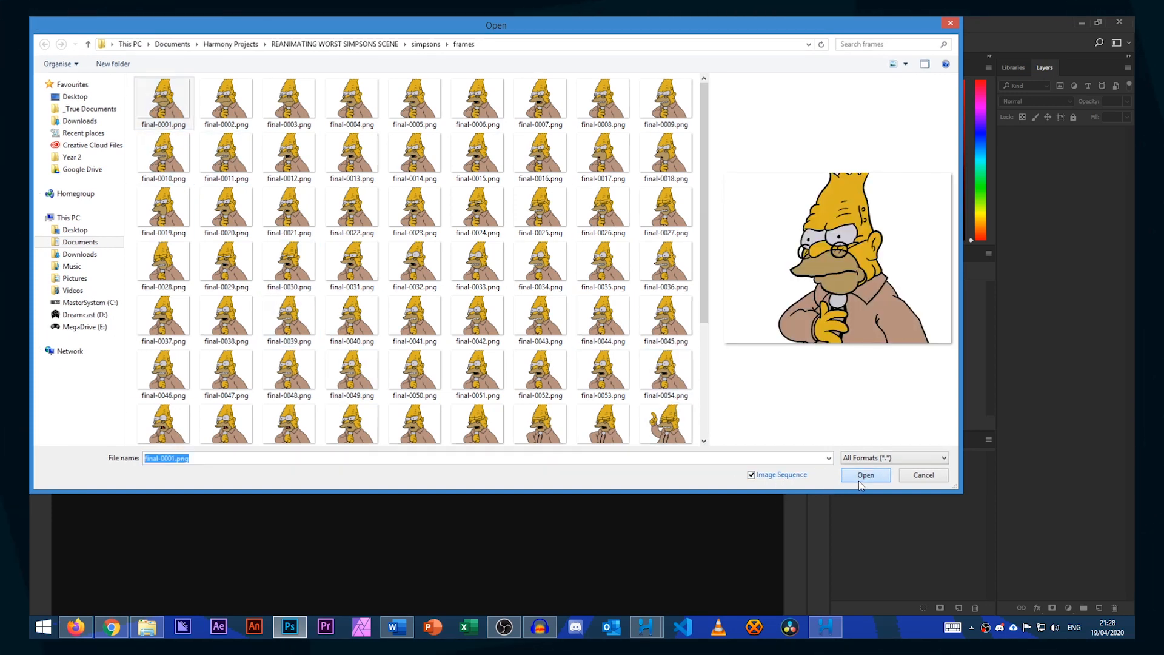
{"action": "left_click", "coordinate": [865, 474]}
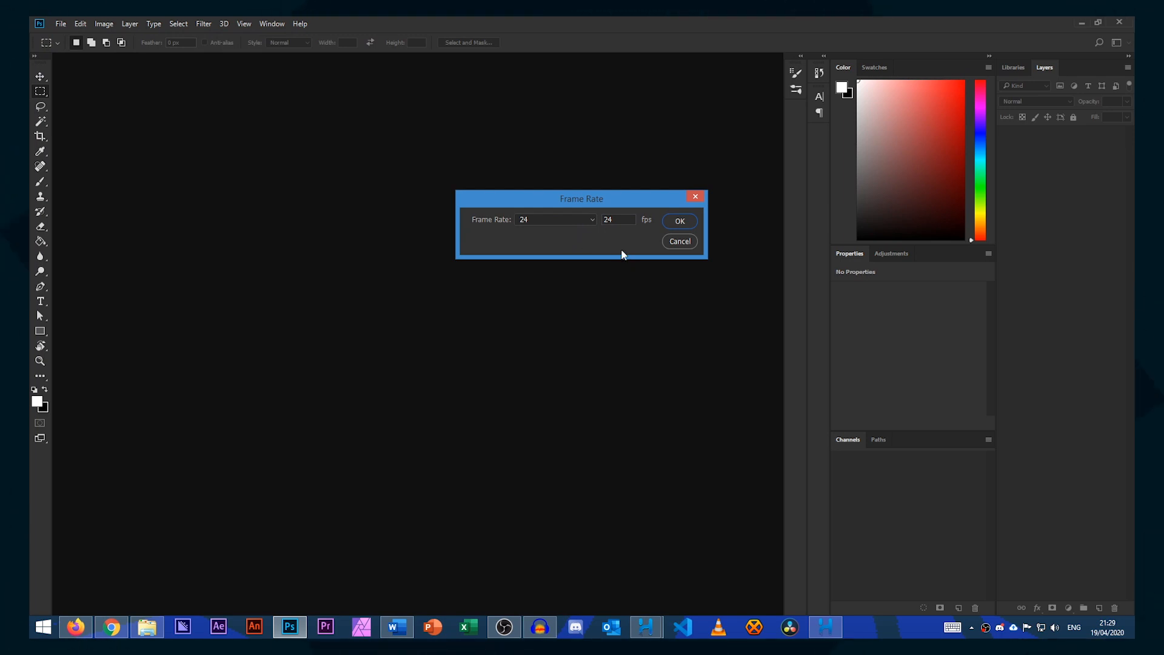
{"action": "left_click", "coordinate": [677, 220]}
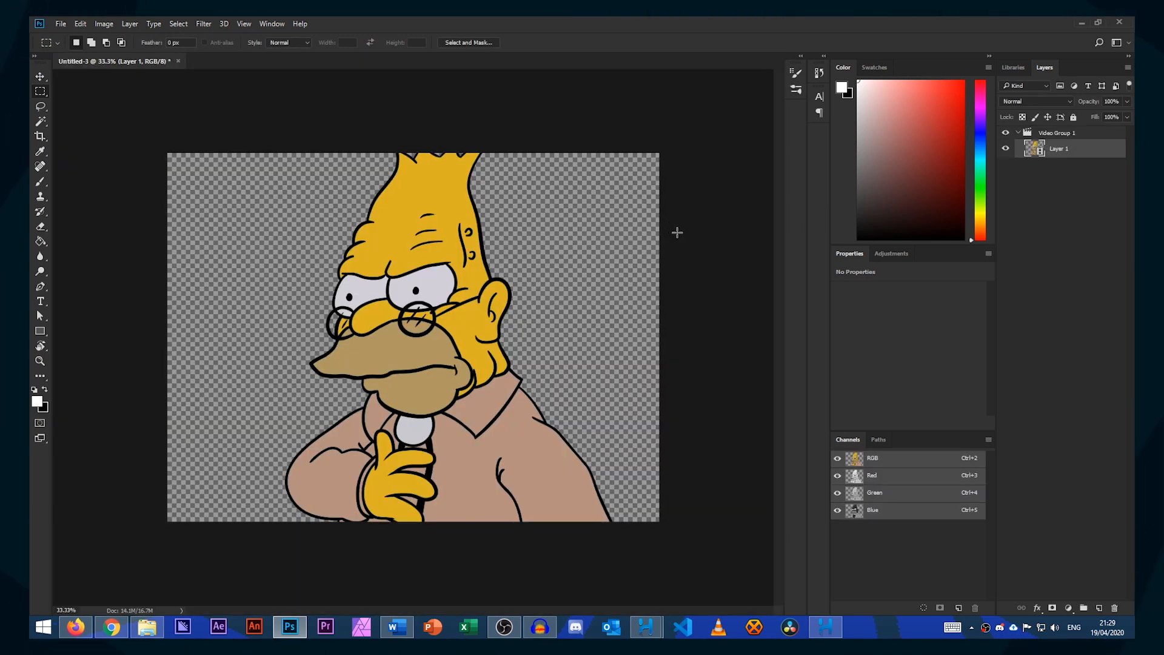
{"action": "mouse_move", "coordinate": [587, 392]}
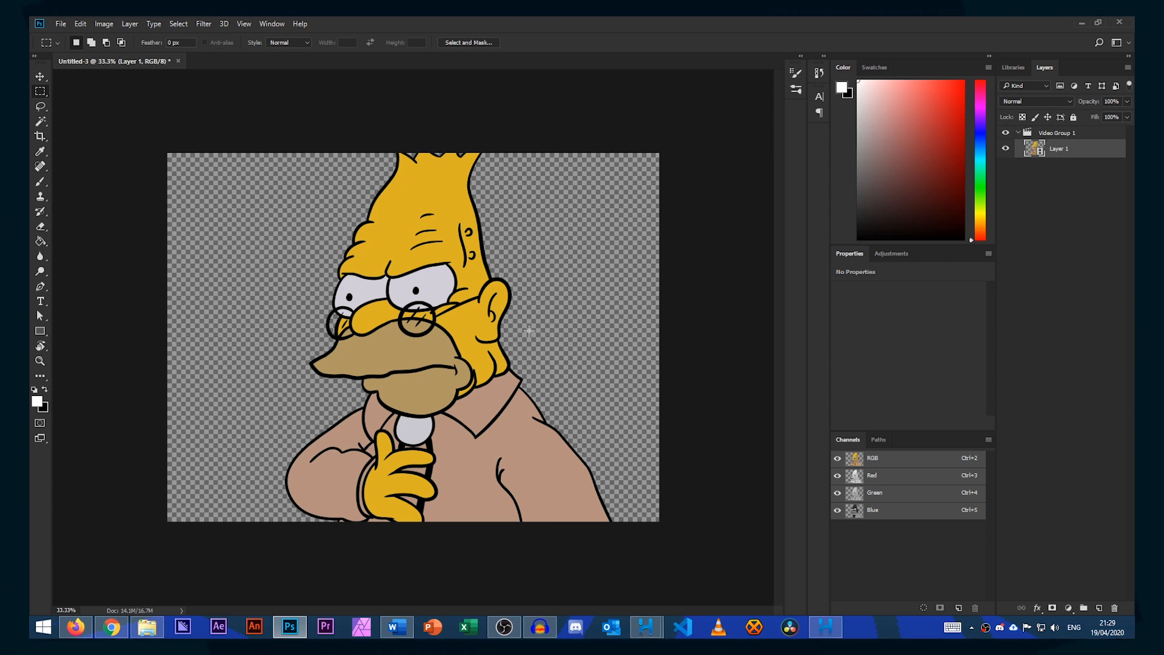
Show the Timeline panel with the imported video layer.
{"action": "left_click", "coordinate": [272, 23]}
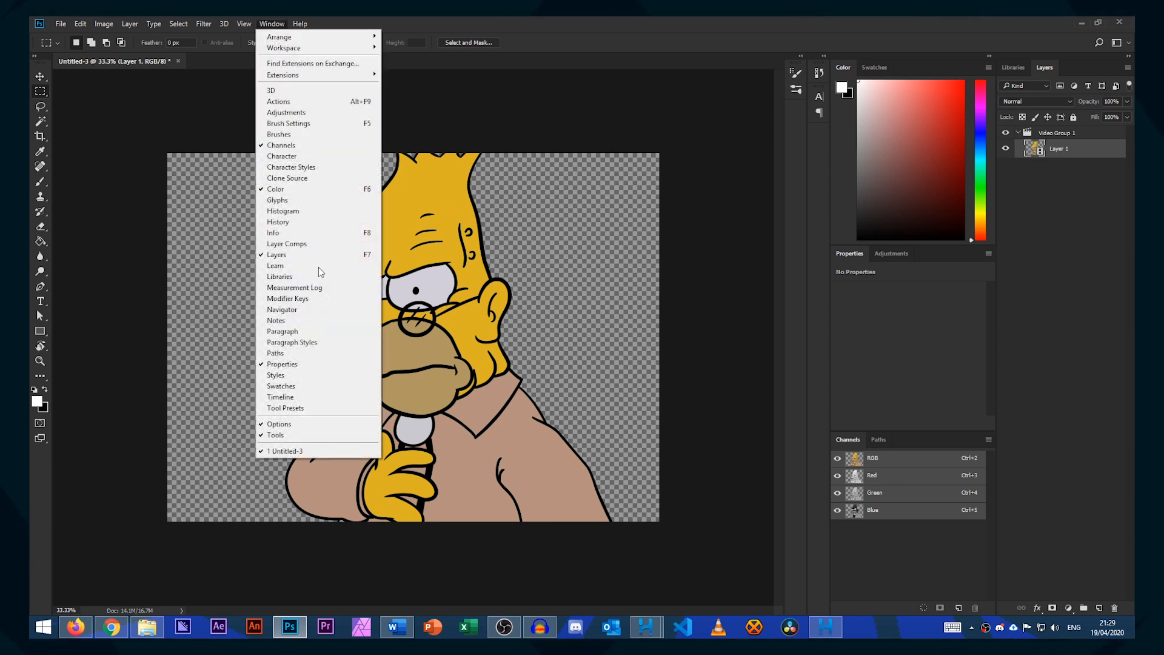
{"action": "left_click", "coordinate": [281, 396]}
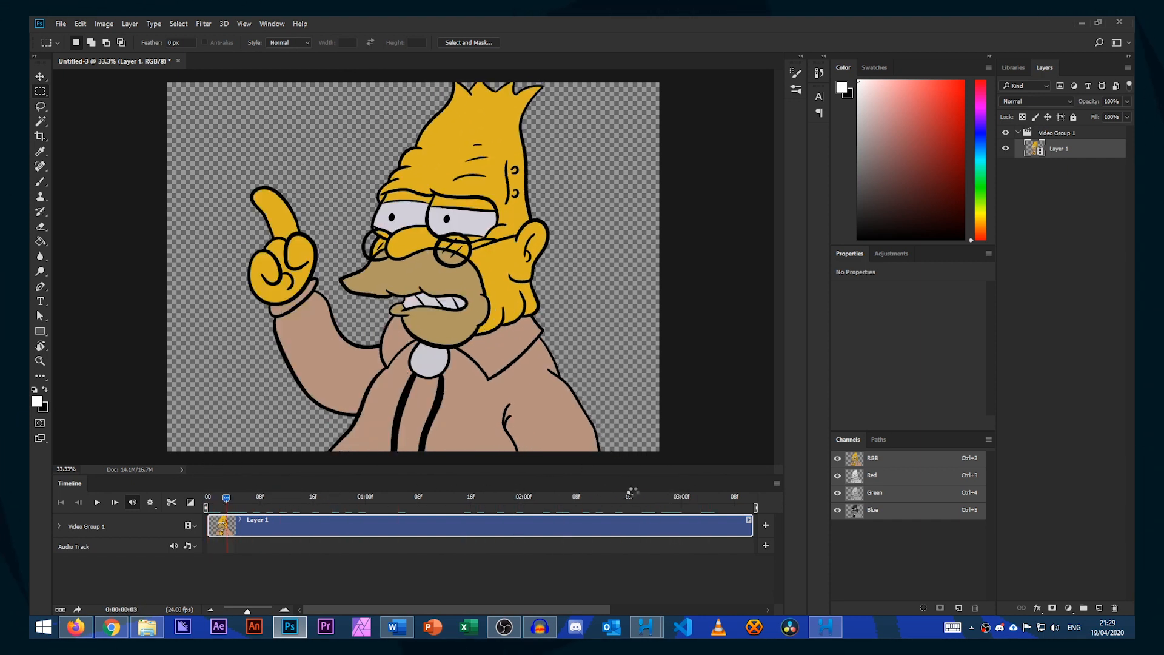
{"action": "left_click", "coordinate": [60, 25]}
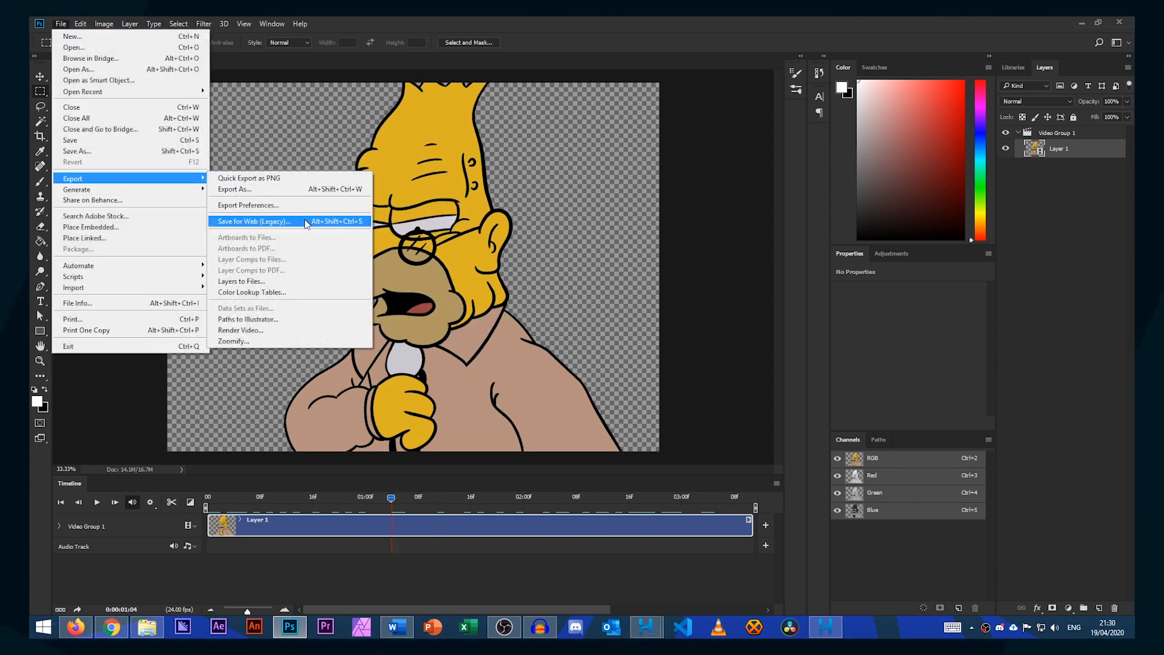
In Save for Web, choose an Adaptive palette with Pattern dithering for the GIF.
{"action": "left_click", "coordinate": [252, 221]}
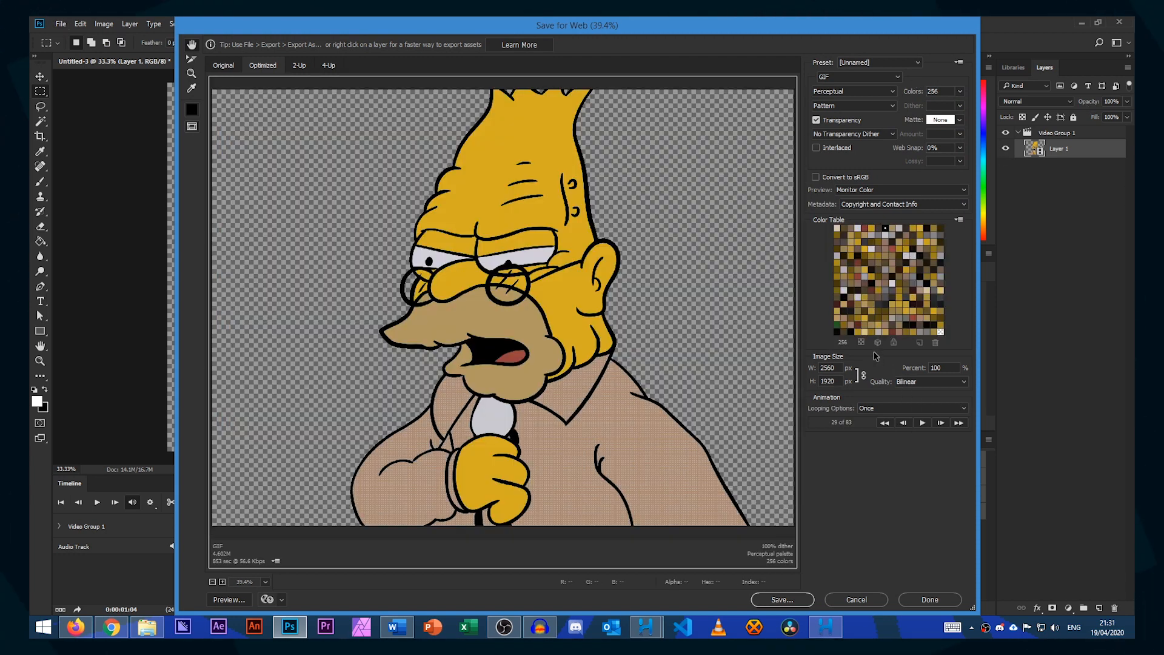
{"action": "mouse_move", "coordinate": [825, 360]}
{"action": "type", "text": "640"}
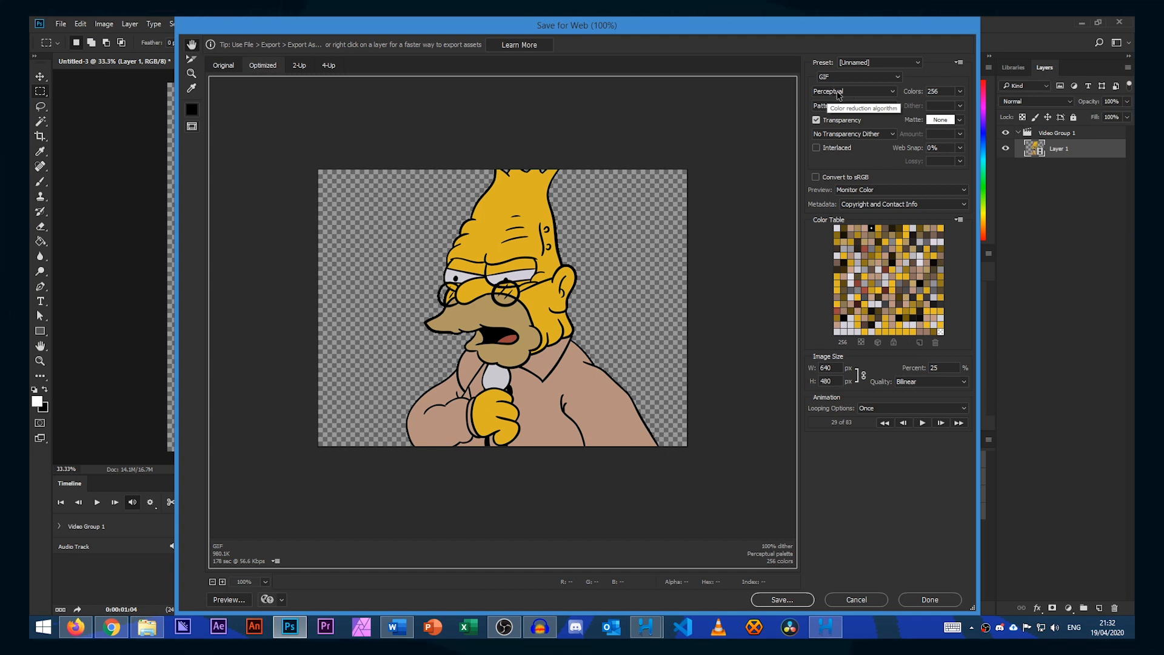
{"action": "left_click", "coordinate": [854, 91]}
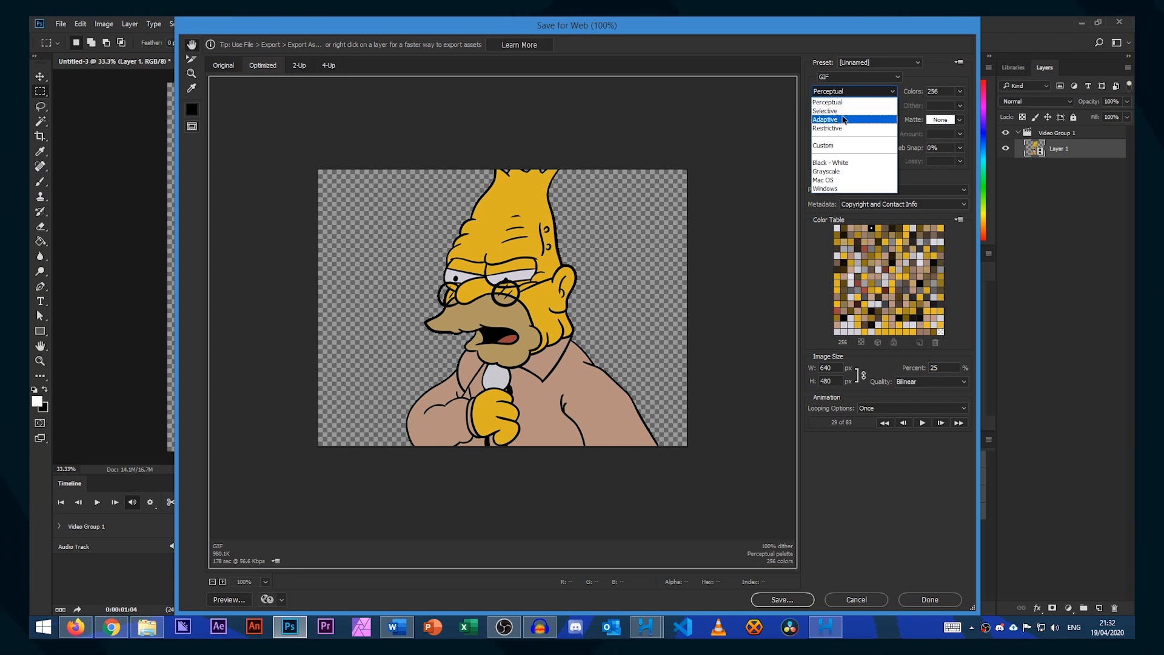
{"action": "mouse_move", "coordinate": [824, 111]}
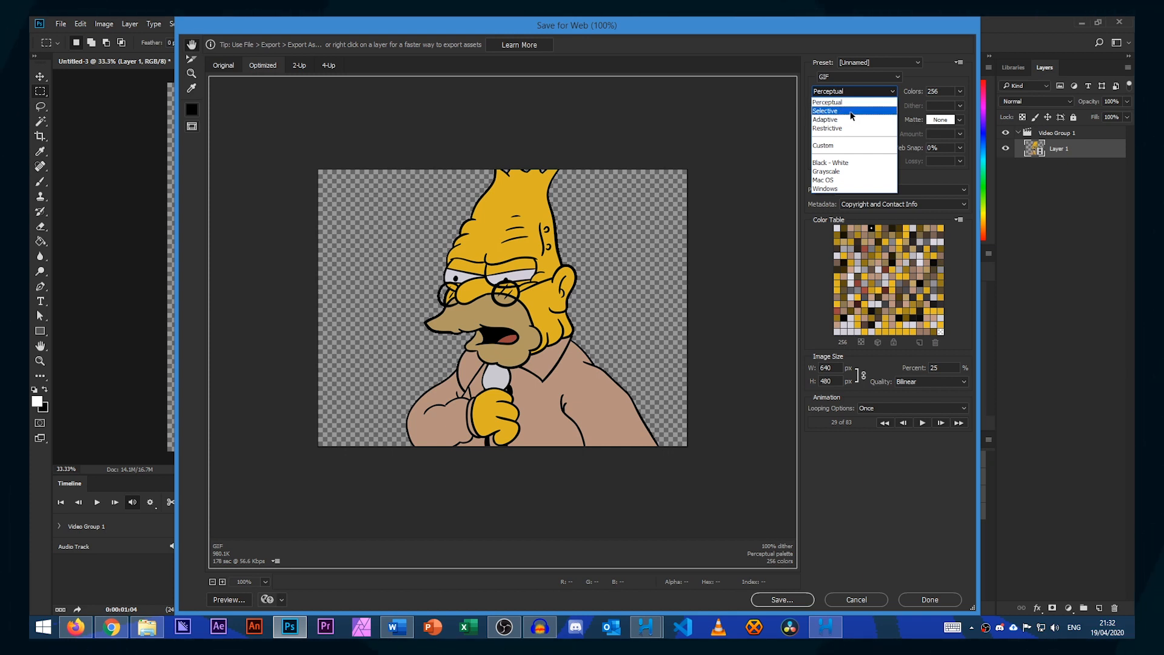
{"action": "left_click", "coordinate": [825, 120]}
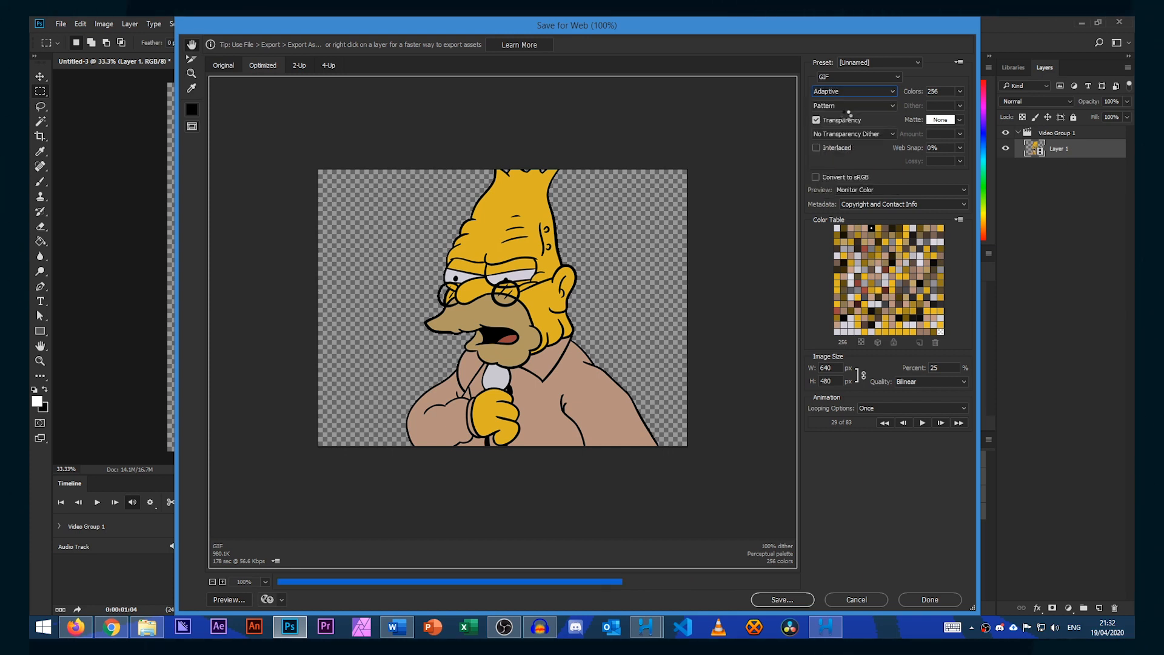
{"action": "left_click", "coordinate": [852, 105]}
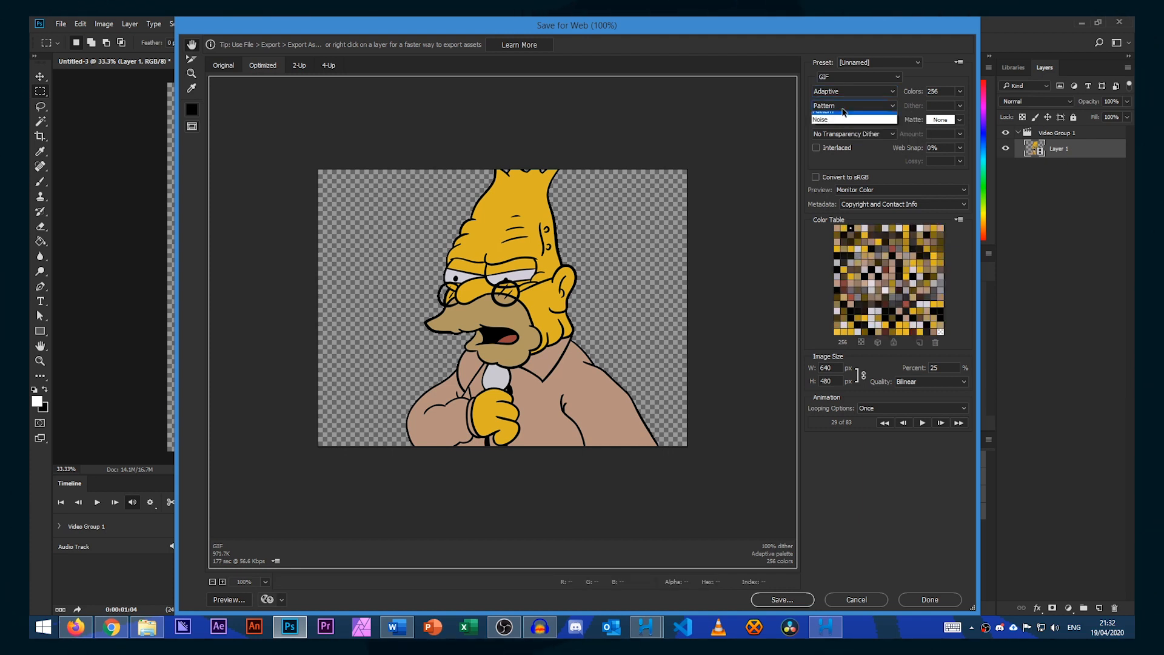
{"action": "left_click", "coordinate": [853, 106]}
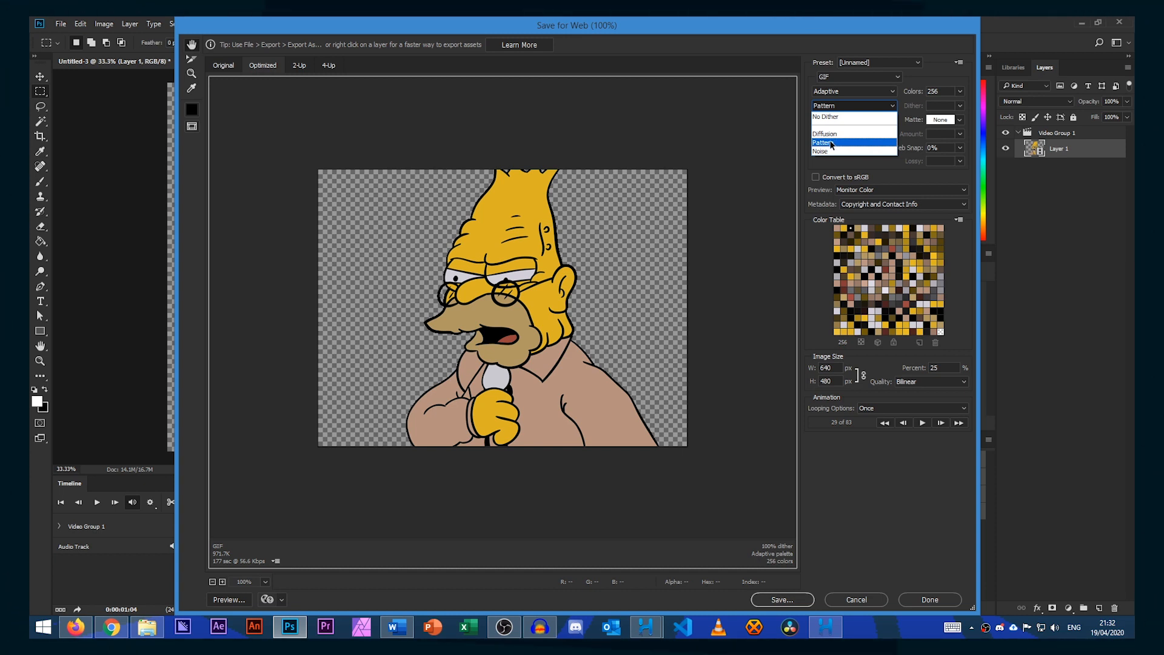
{"action": "left_click", "coordinate": [821, 141]}
{"action": "type", "text": "64"}
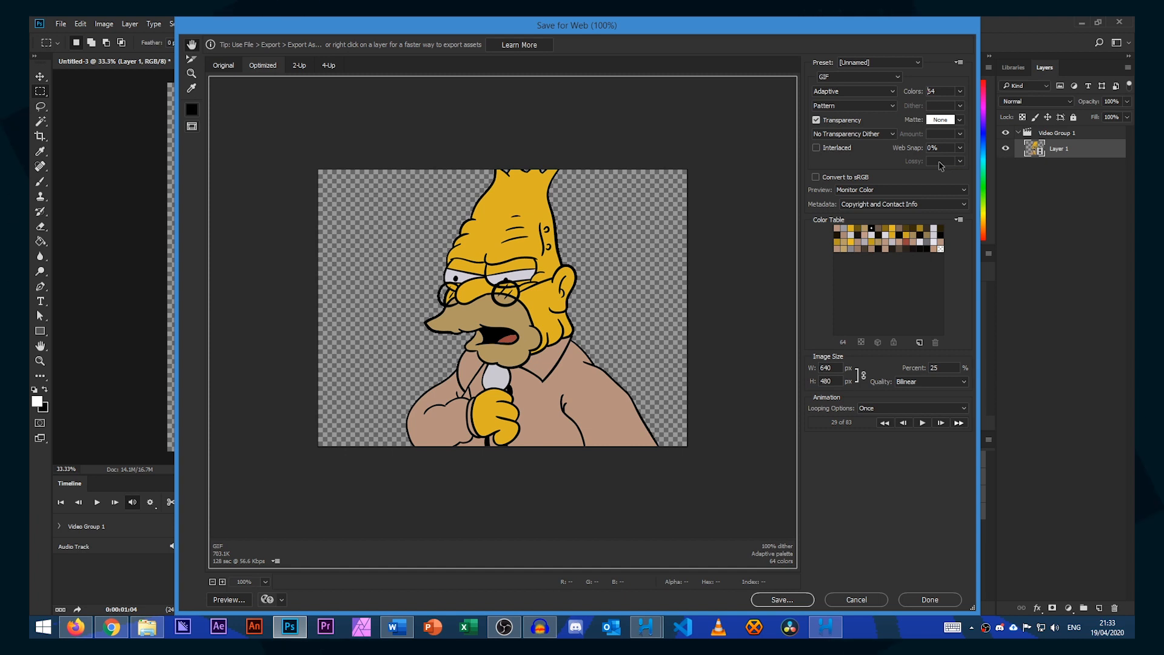
{"action": "mouse_move", "coordinate": [335, 279]}
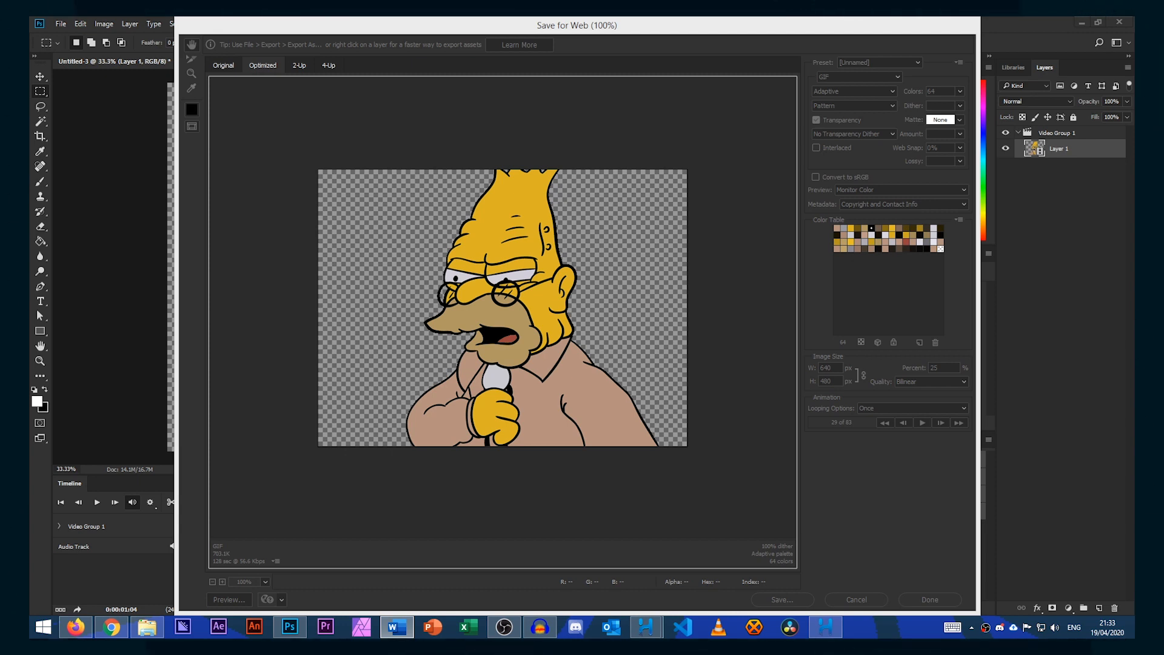
{"action": "mouse_move", "coordinate": [909, 126]}
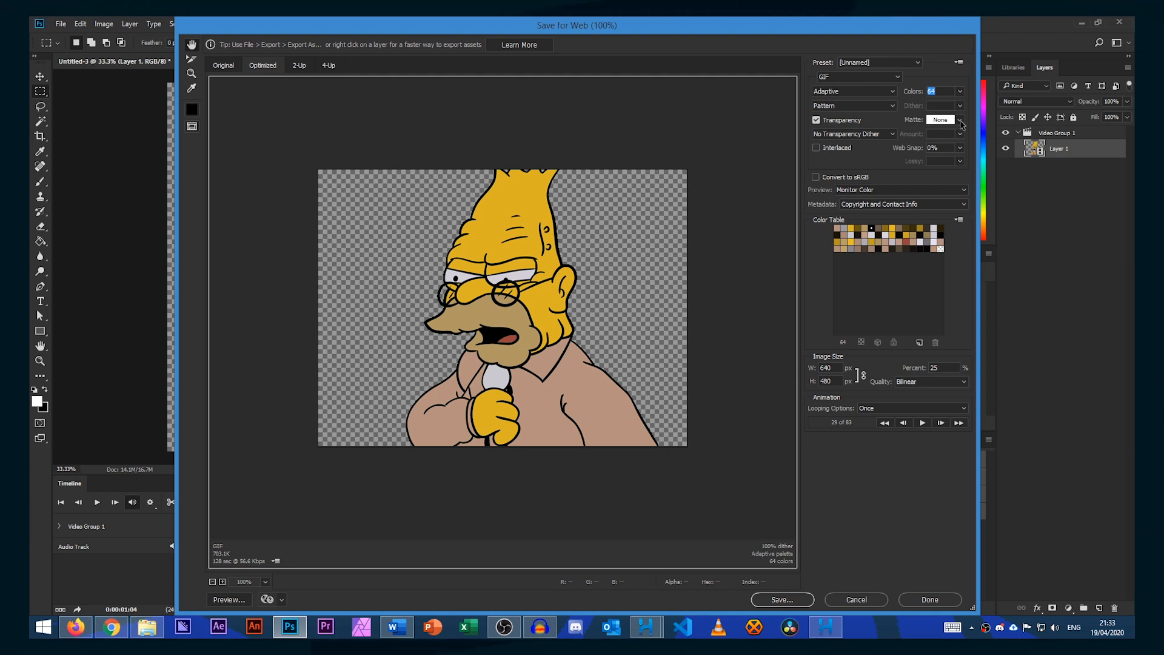
{"action": "left_click", "coordinate": [958, 120]}
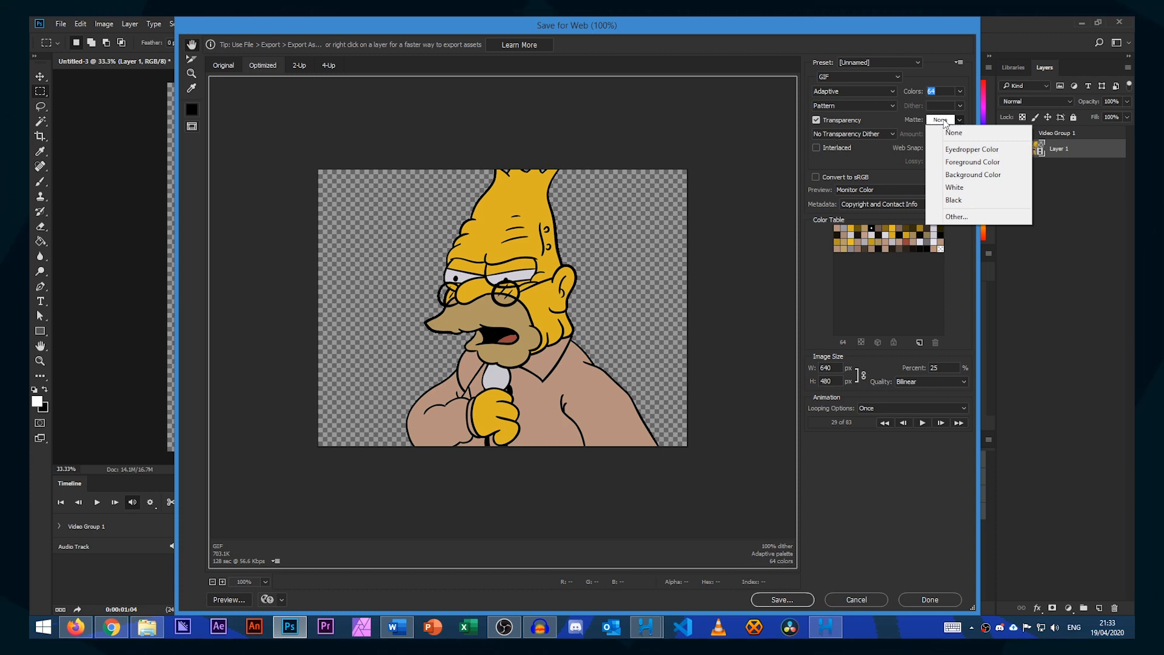
{"action": "mouse_move", "coordinate": [945, 126]}
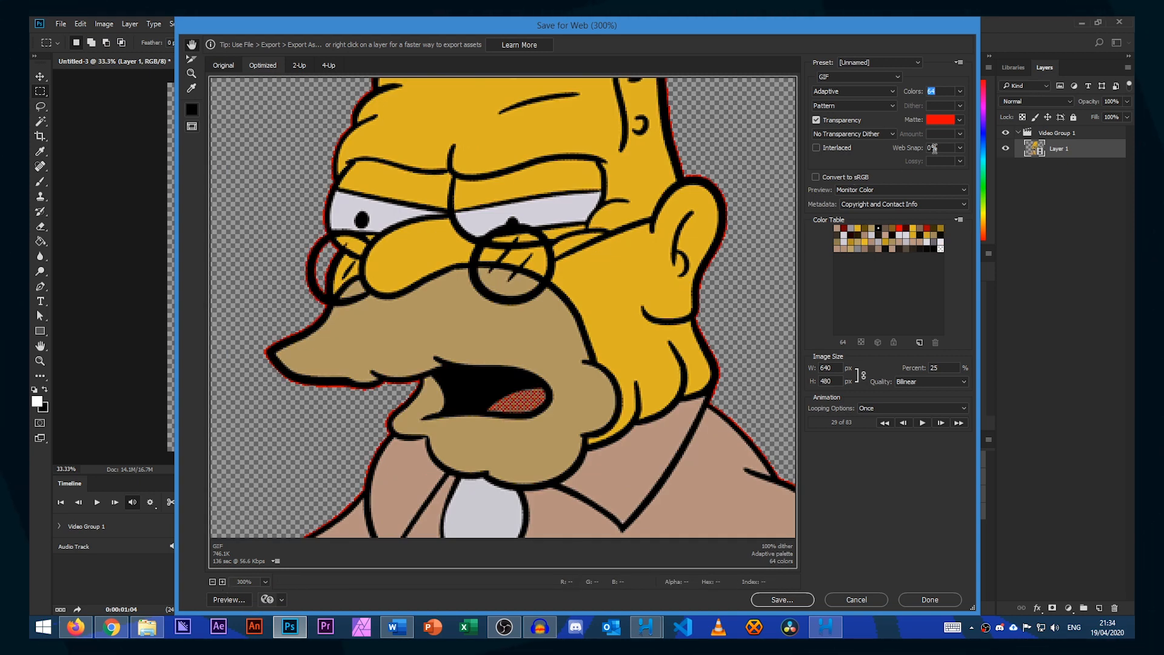
{"action": "left_click", "coordinate": [958, 120]}
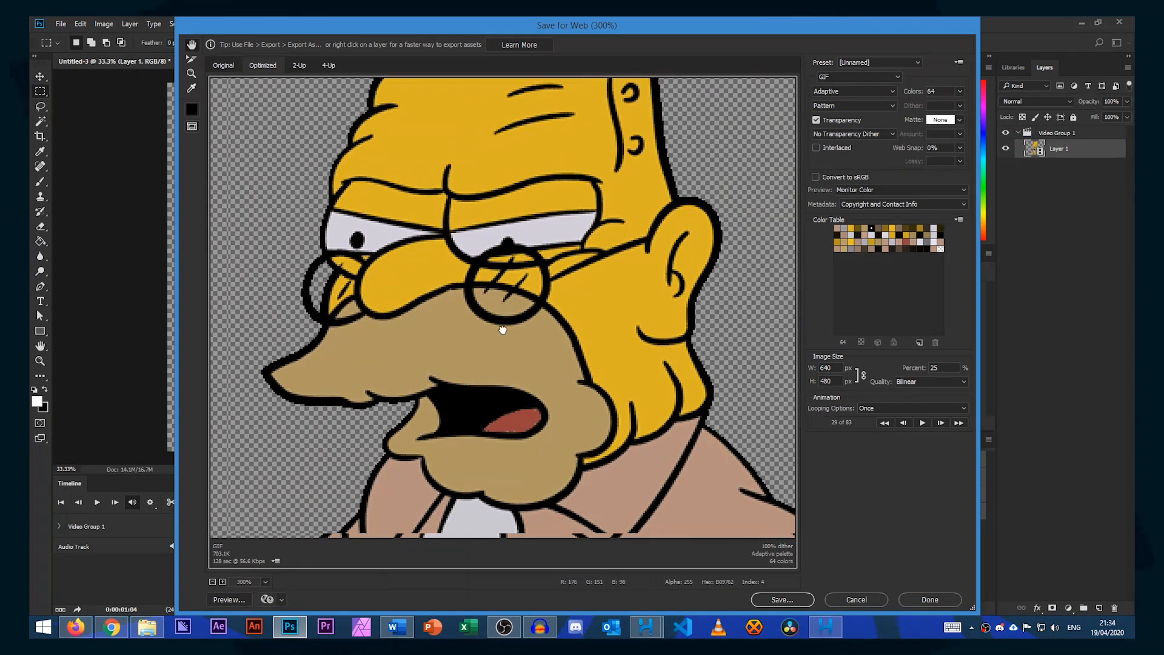
{"action": "left_click", "coordinate": [890, 134]}
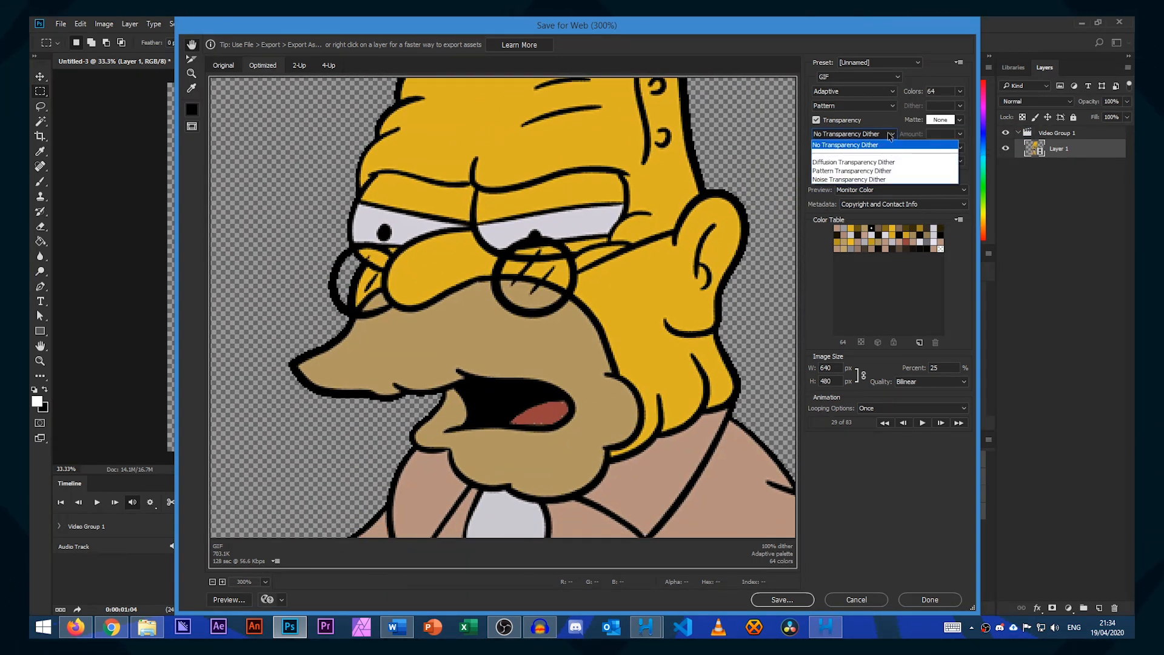
{"action": "left_click", "coordinate": [957, 120]}
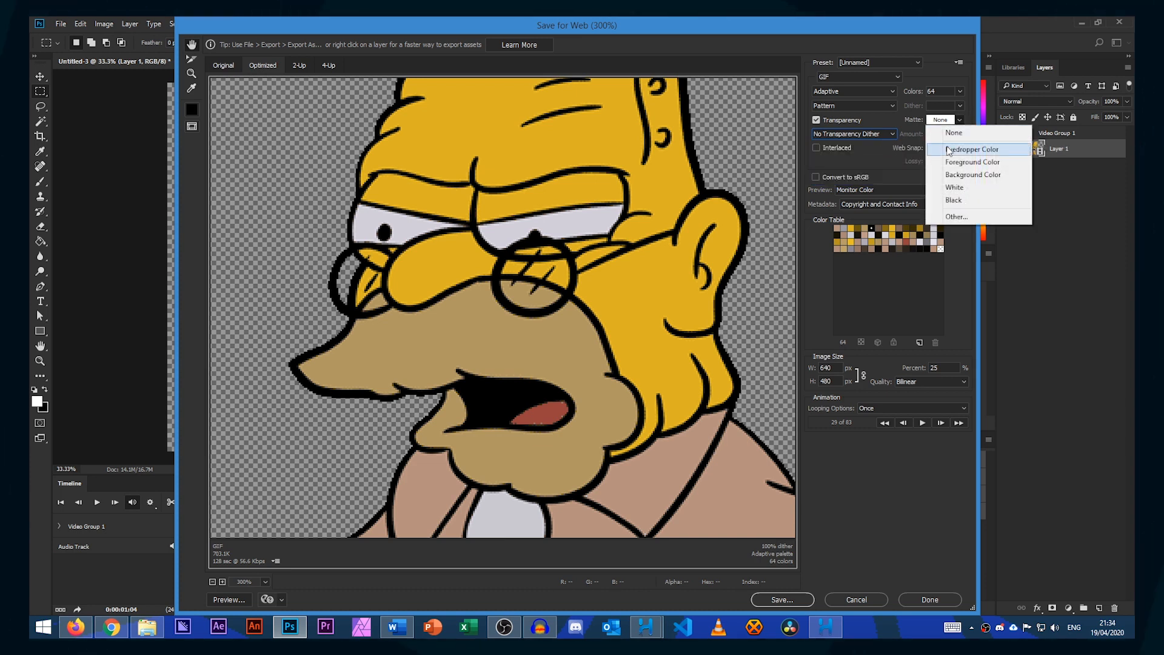
{"action": "mouse_move", "coordinate": [972, 186]}
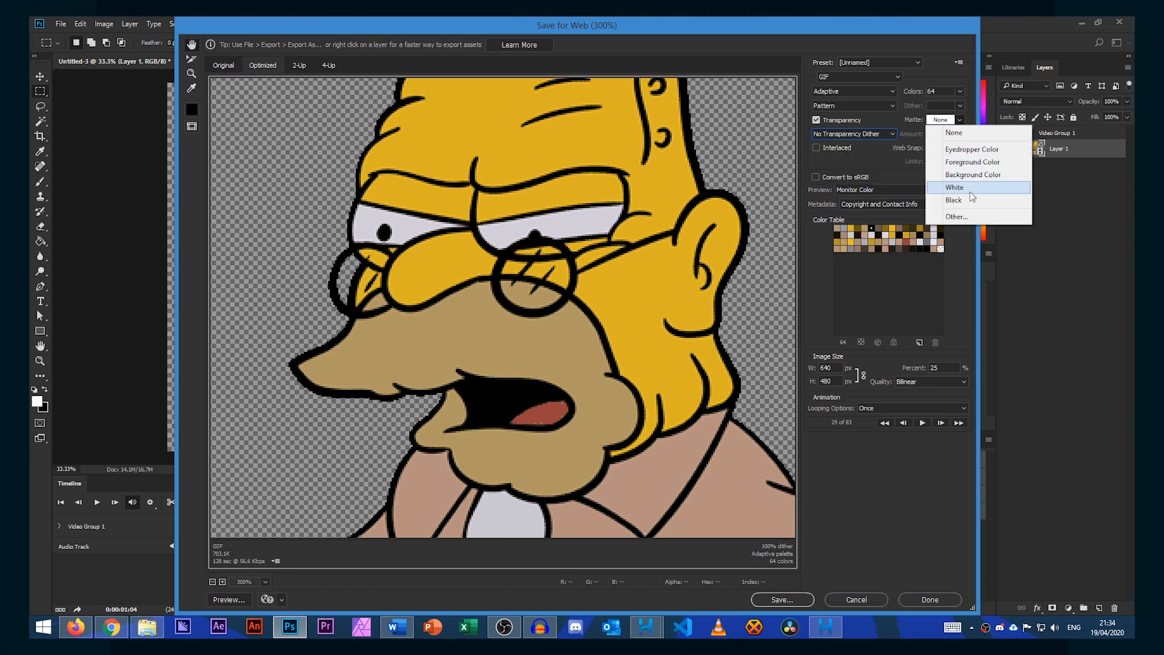
{"action": "left_click", "coordinate": [958, 216]}
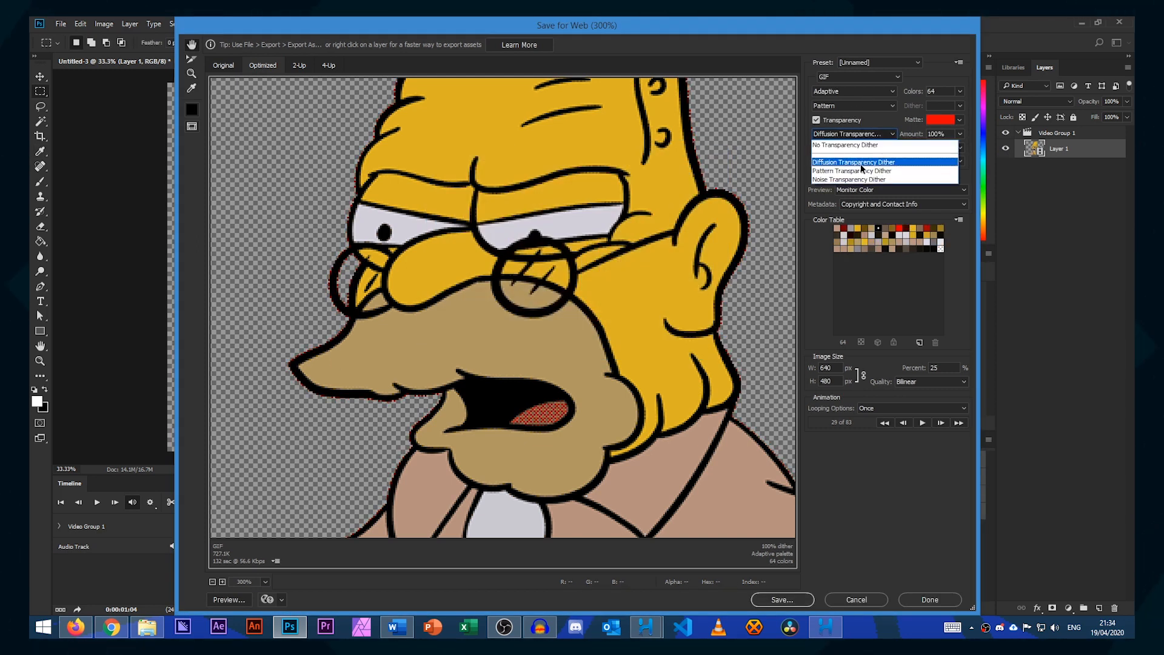
{"action": "left_click", "coordinate": [851, 169]}
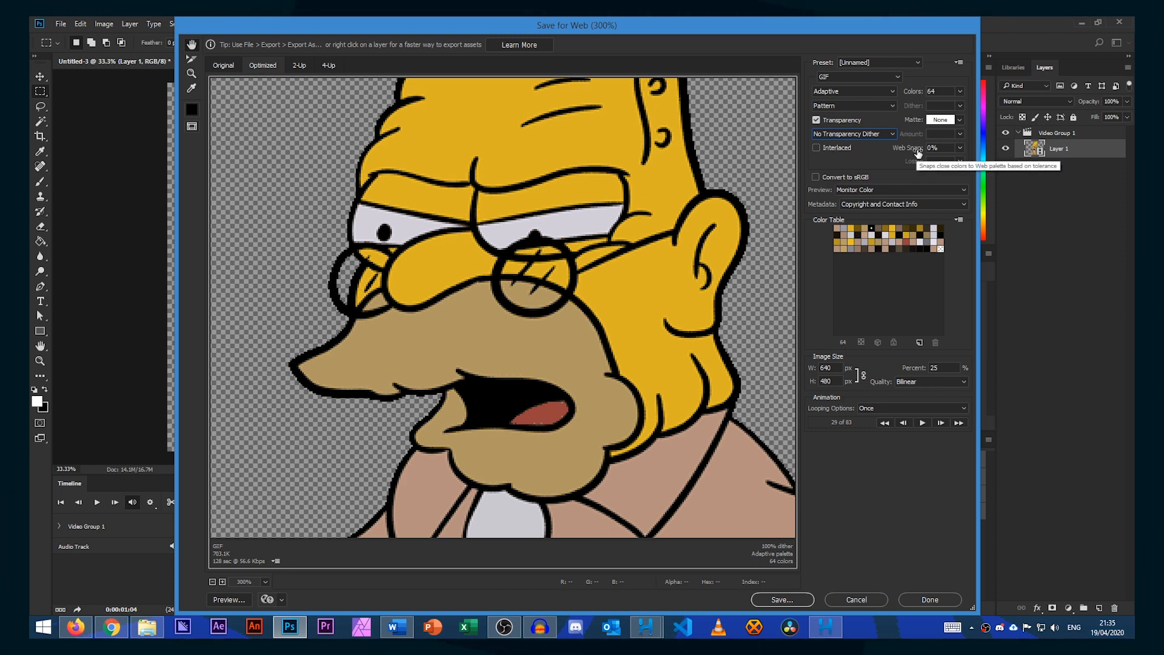
{"action": "mouse_move", "coordinate": [855, 177]}
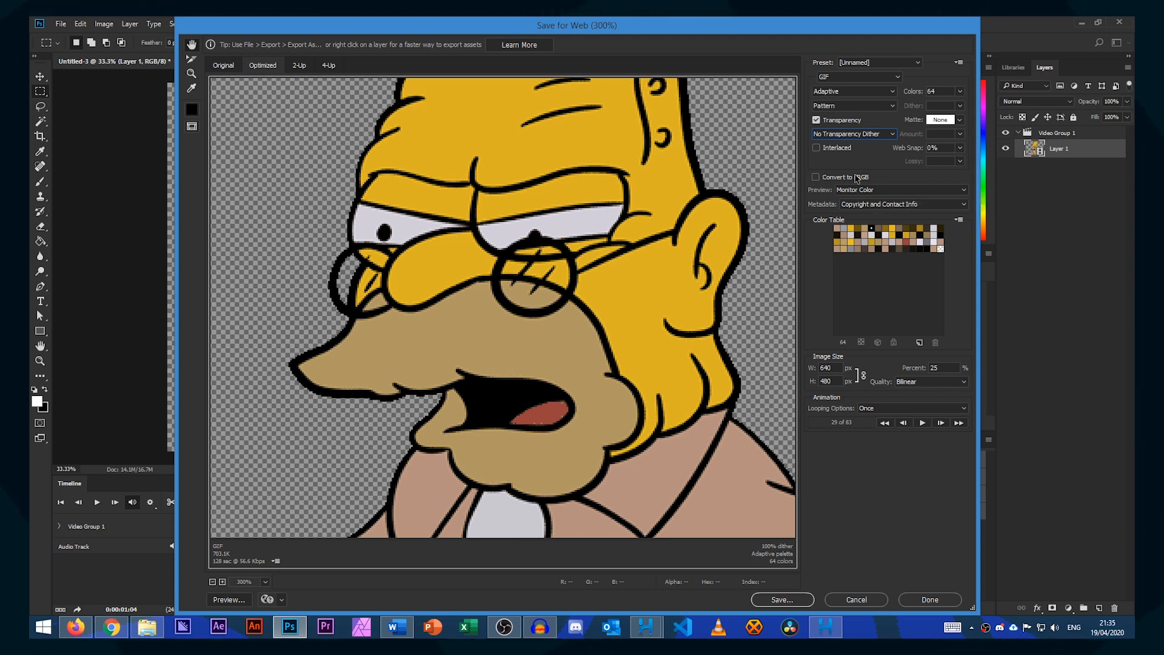
{"action": "mouse_move", "coordinate": [852, 415]}
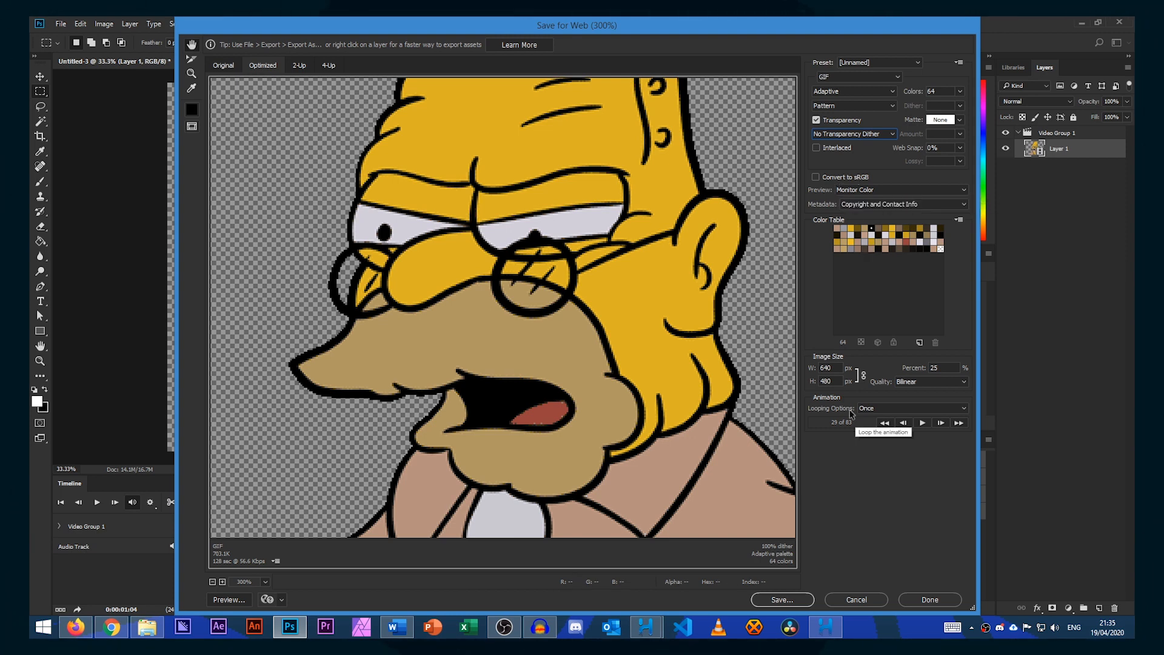
Set looping to Forever, check the preview, and save the GIF as RENDER.gif.
{"action": "left_click", "coordinate": [912, 407]}
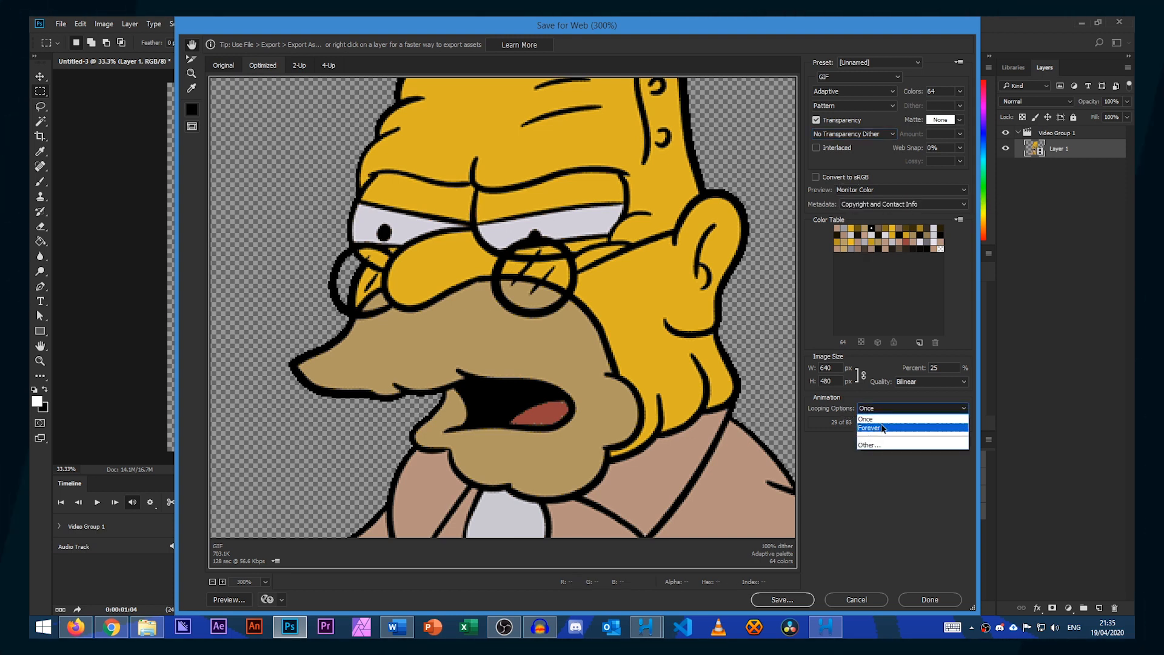
{"action": "left_click", "coordinate": [868, 428]}
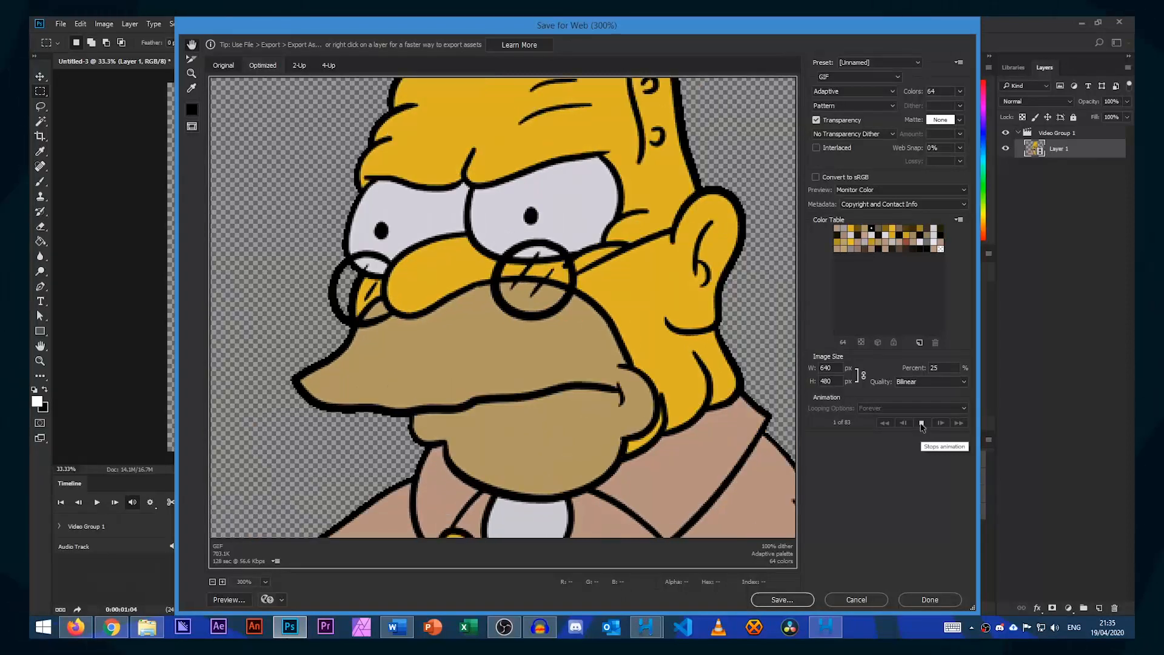
{"action": "left_click", "coordinate": [922, 422]}
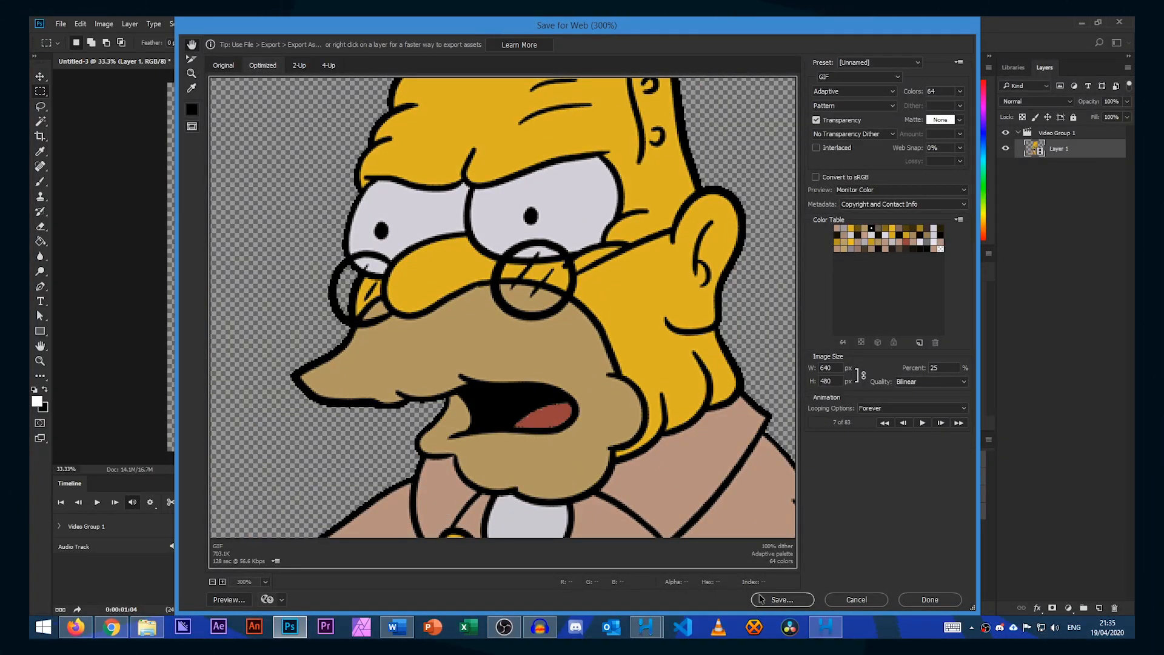
{"action": "left_click", "coordinate": [781, 599]}
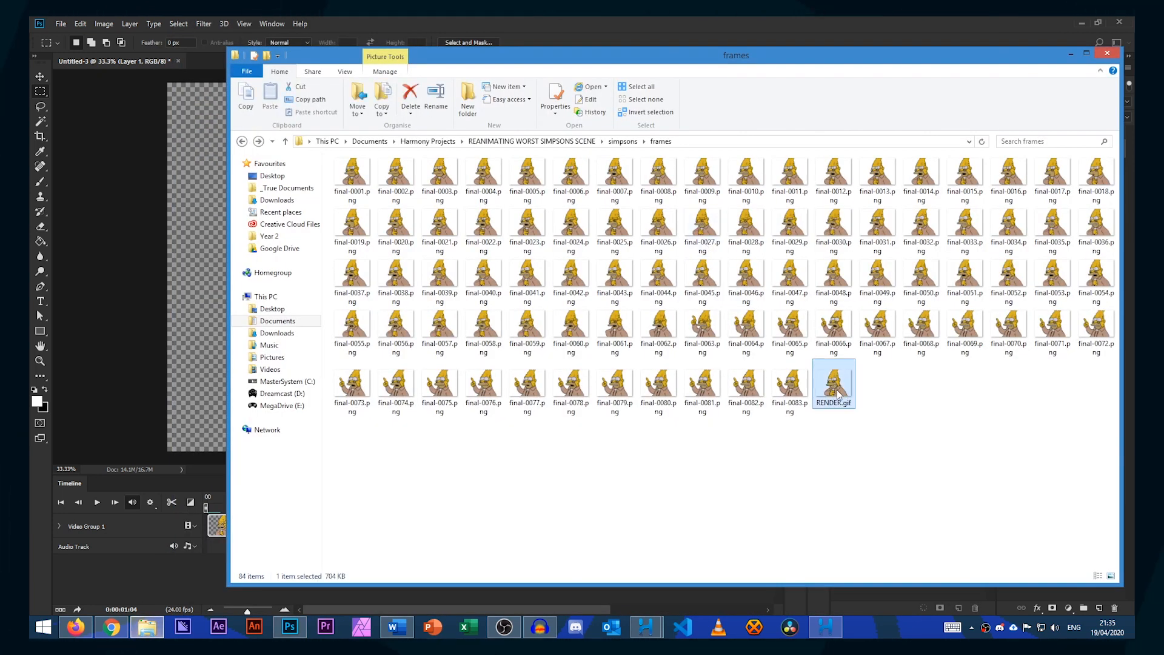
Open RENDER.gif so the Grampa animation plays in Internet Explorer.
{"action": "double_click", "coordinate": [833, 379]}
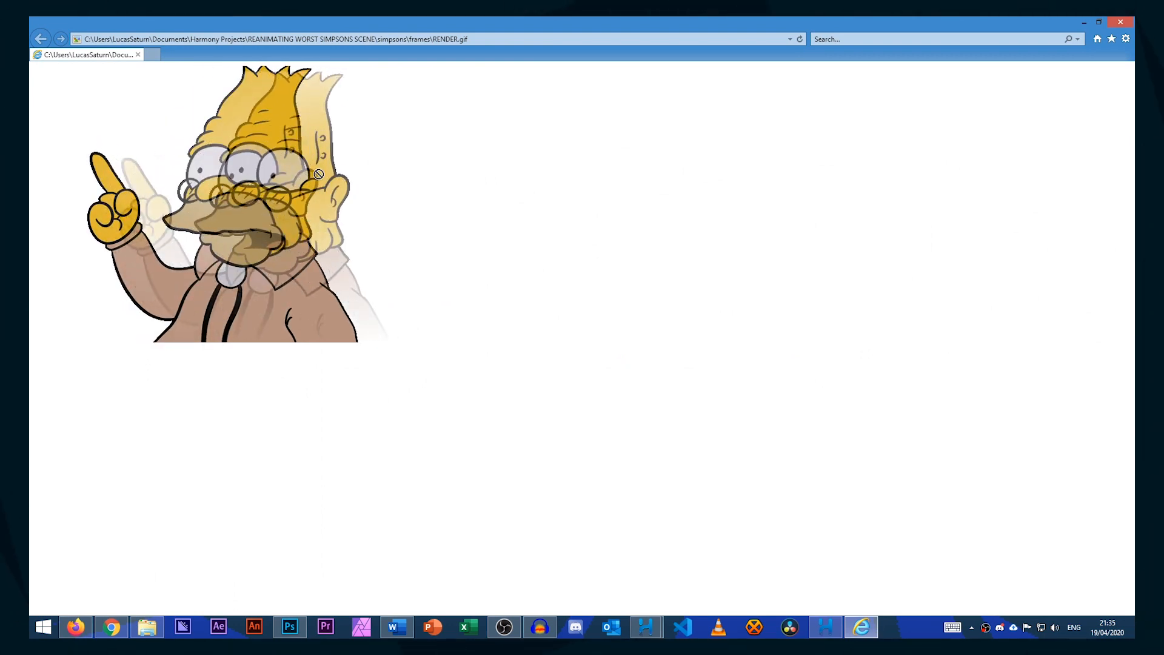